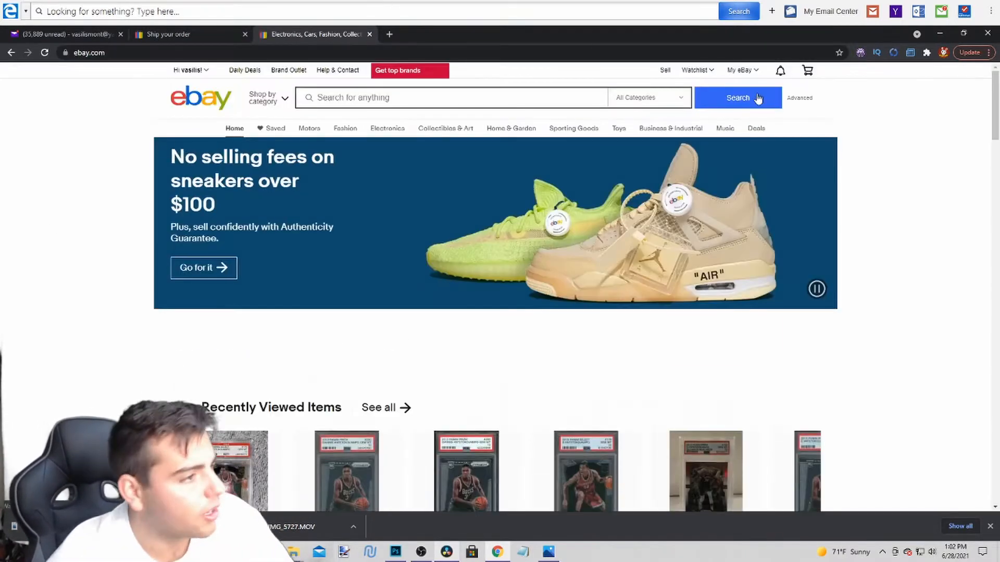
# - Start a new eBay search by entering the Khris Middleton rookie card Prizm PSA 10 query
pyautogui.click(450, 98)
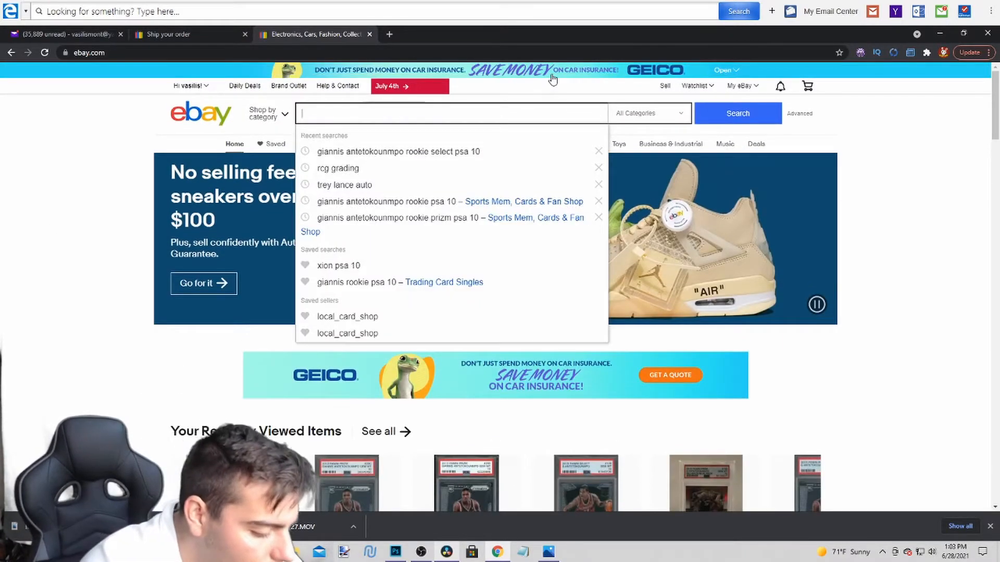
pyautogui.write('khris middleton rookie card prizm psa 10')
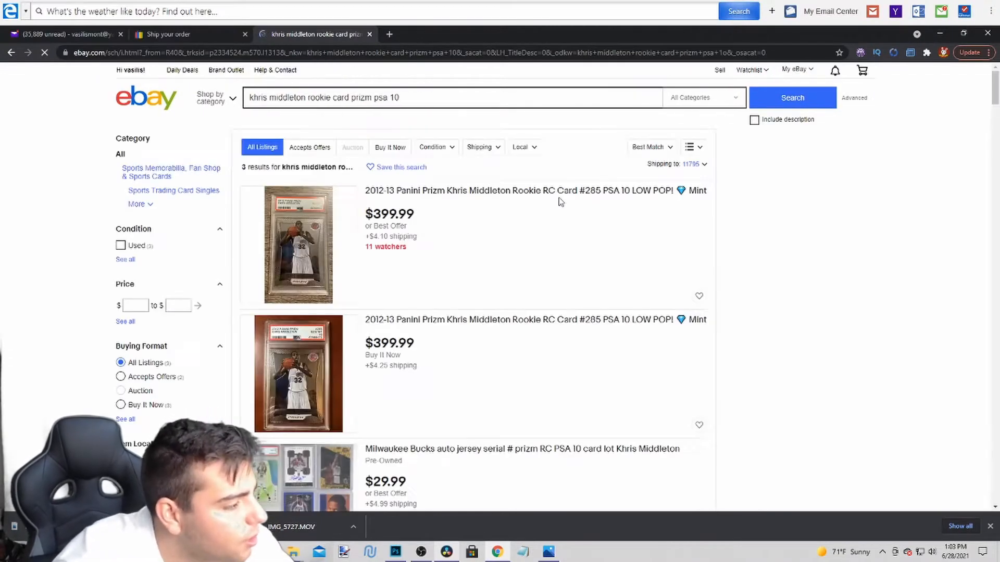
# - Scroll through the Khris Middleton Prizm PSA 10 results to review the listings and prices
pyautogui.scroll(-3)
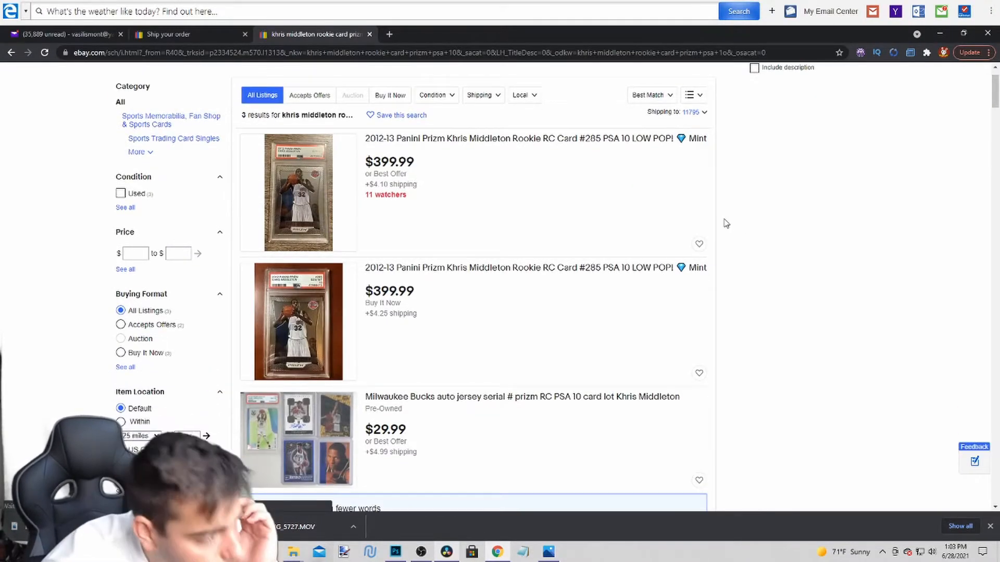
pyautogui.scroll(-3)
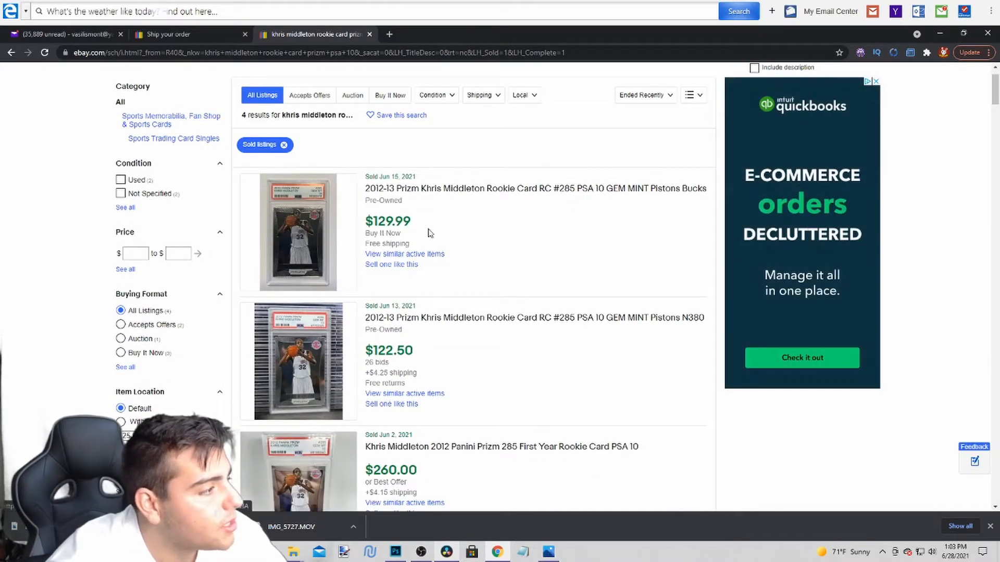
pyautogui.scroll(-3)
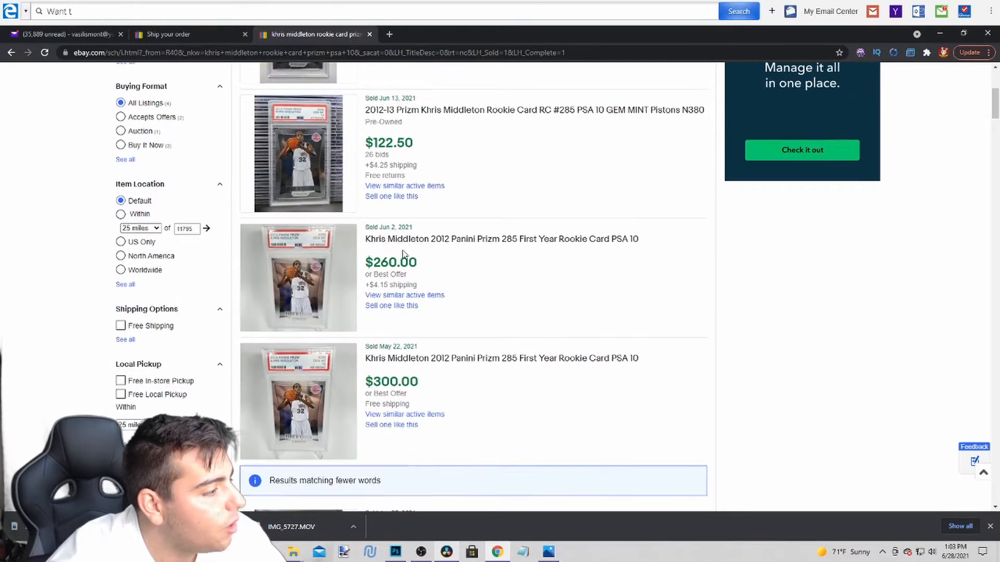
pyautogui.scroll(-3)
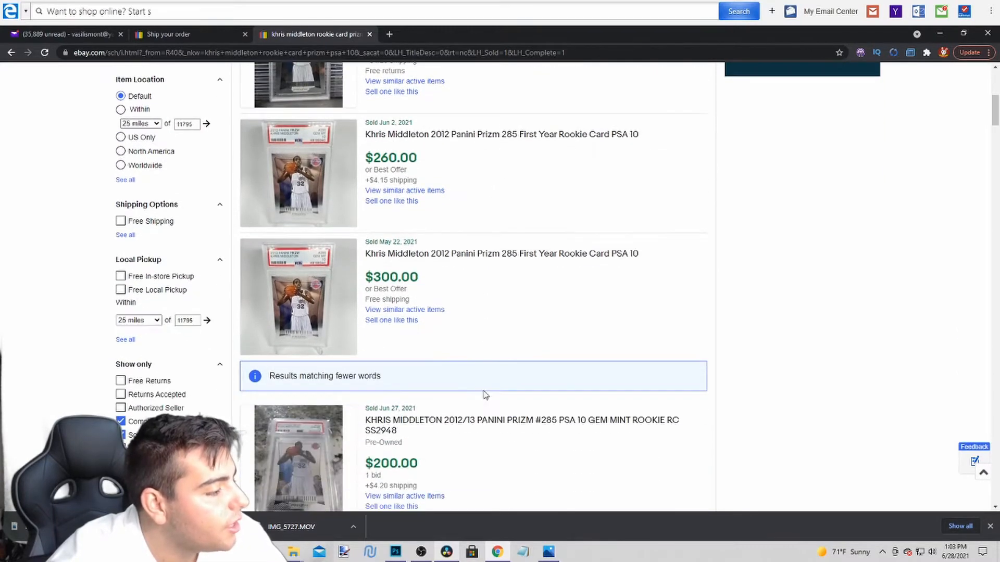
pyautogui.scroll(-3)
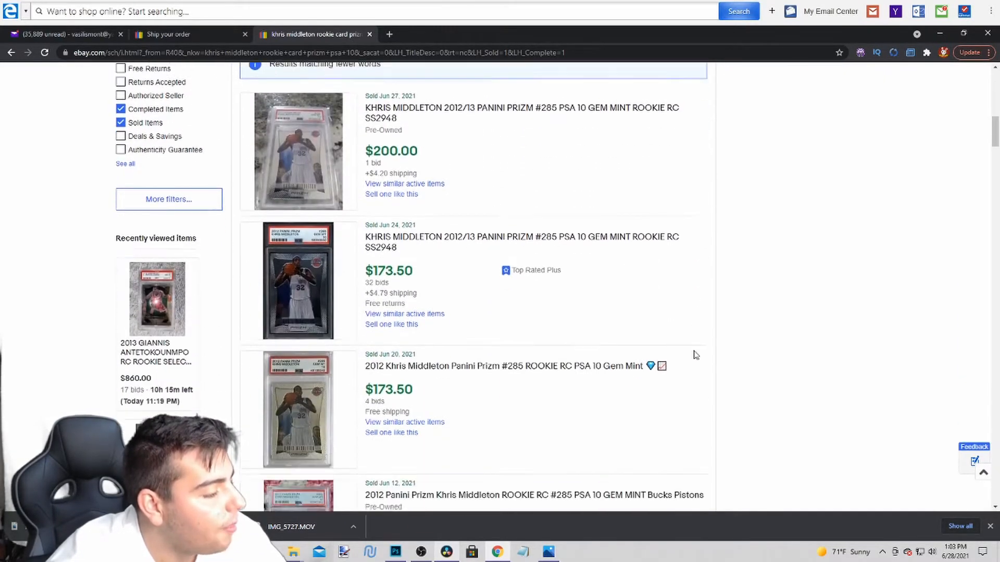
pyautogui.scroll(-3)
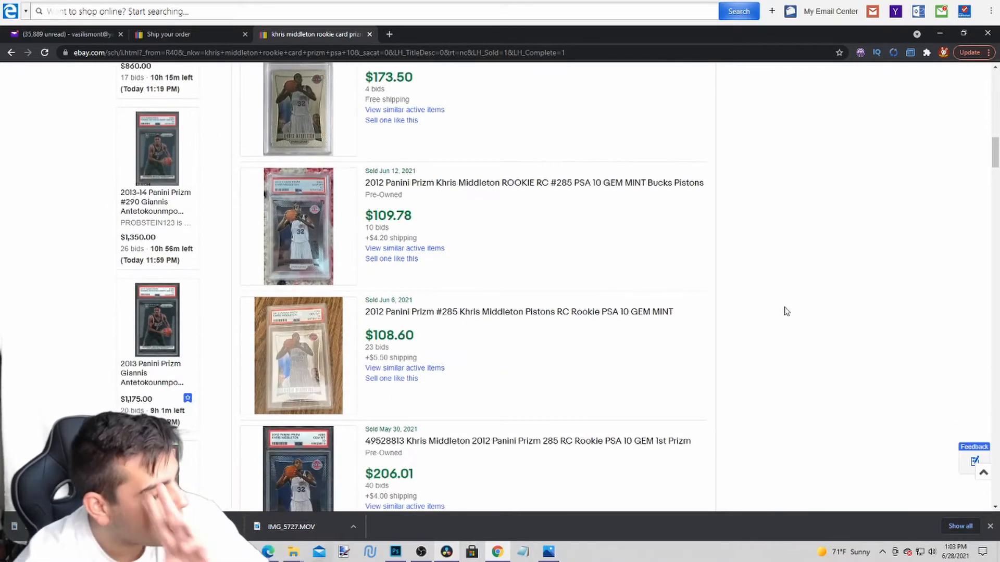
pyautogui.scroll(-3)
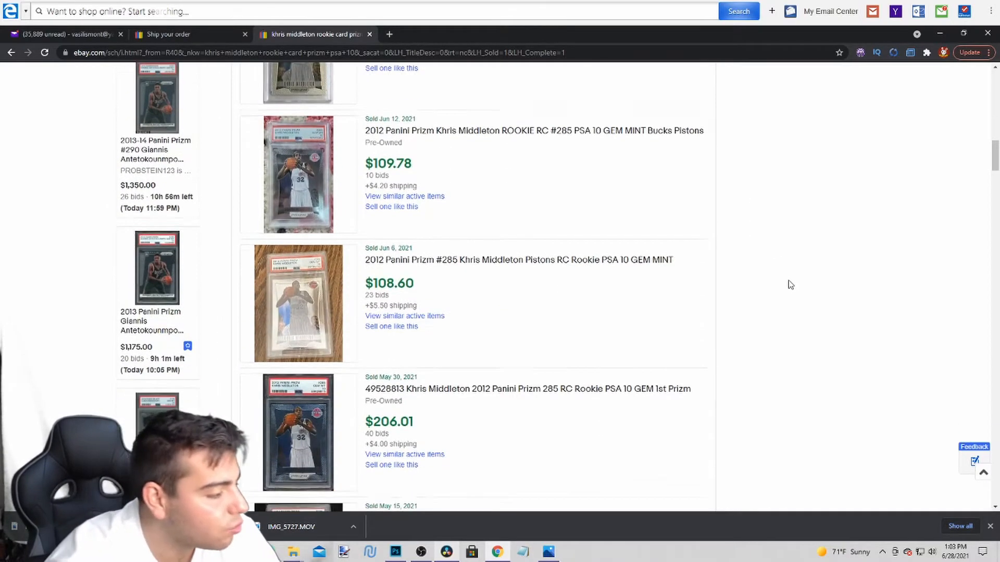
pyautogui.scroll(3)
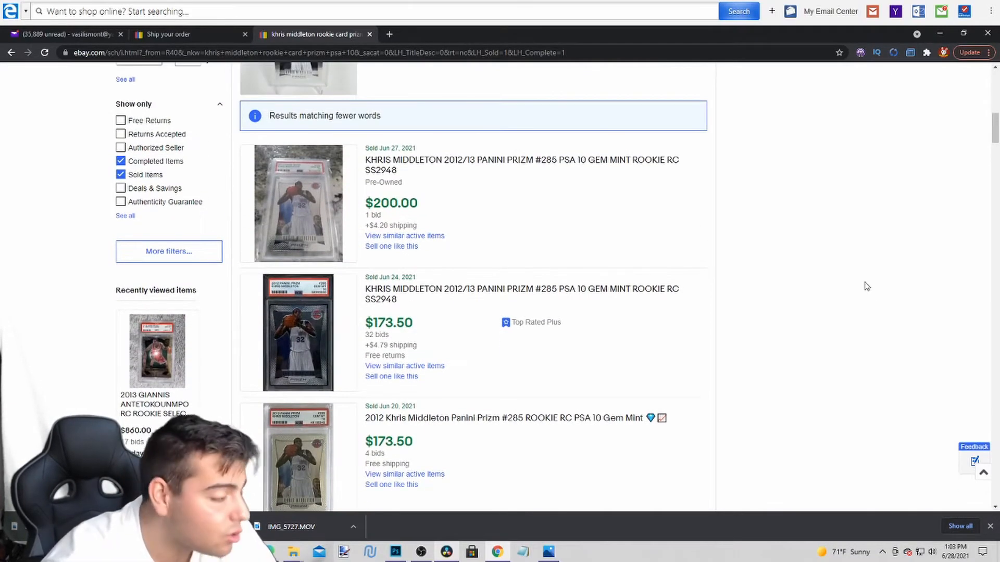
# - Limit the results to sold items sorted by ended recently and review the four sale prices
pyautogui.scroll(-3)
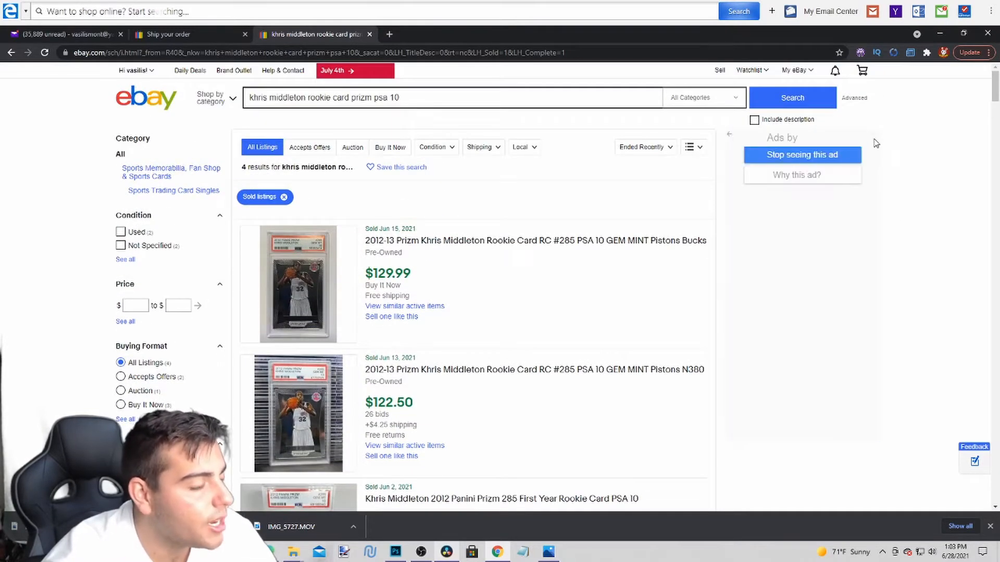
pyautogui.scroll(-3)
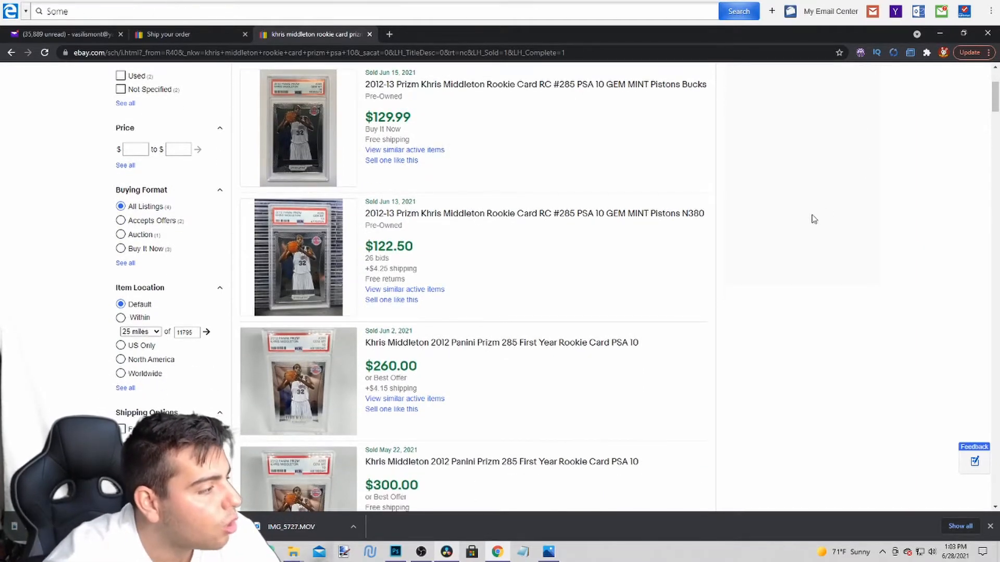
pyautogui.scroll(-3)
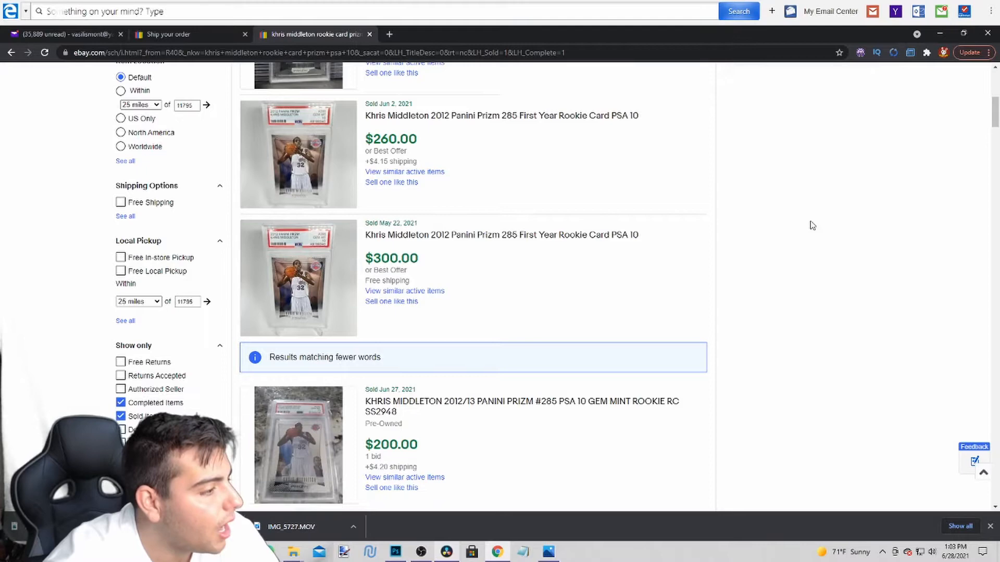
pyautogui.scroll(-3)
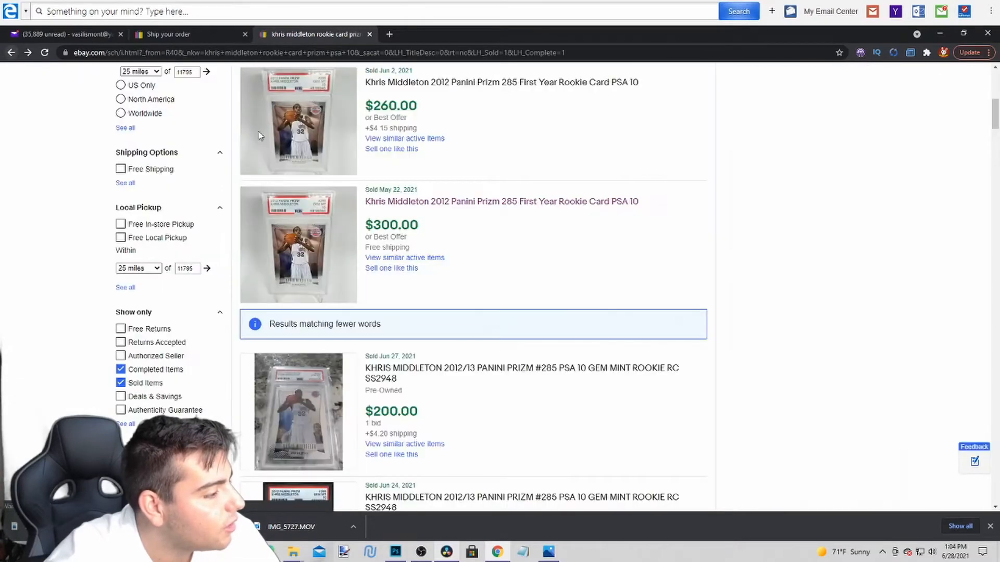
pyautogui.scroll(-3)
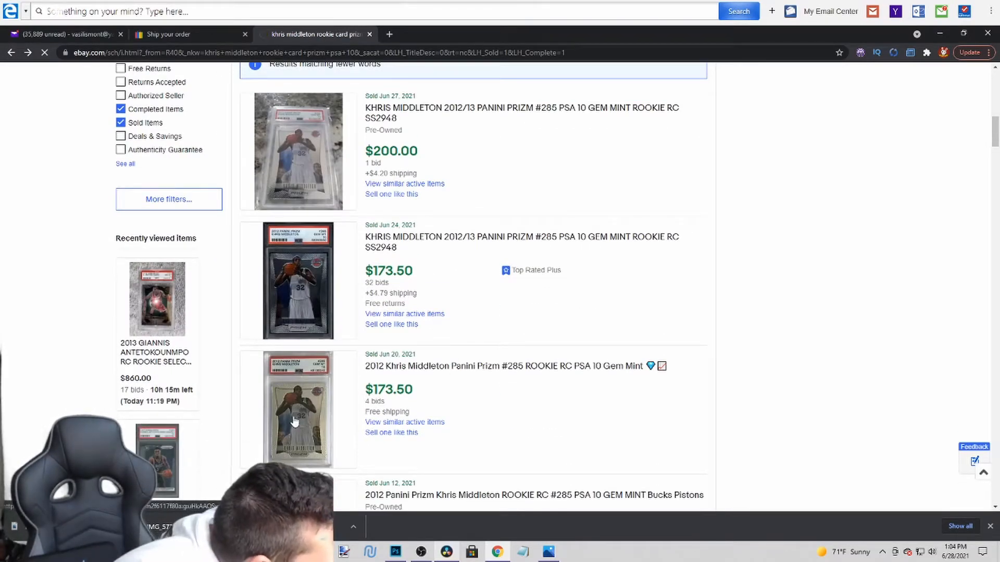
pyautogui.click(507, 365)
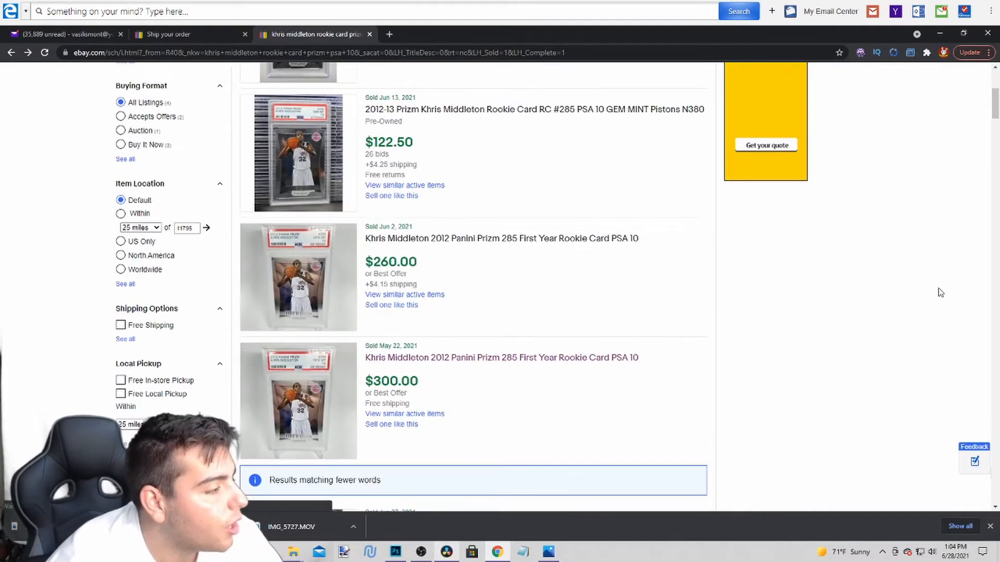
pyautogui.scroll(-3)
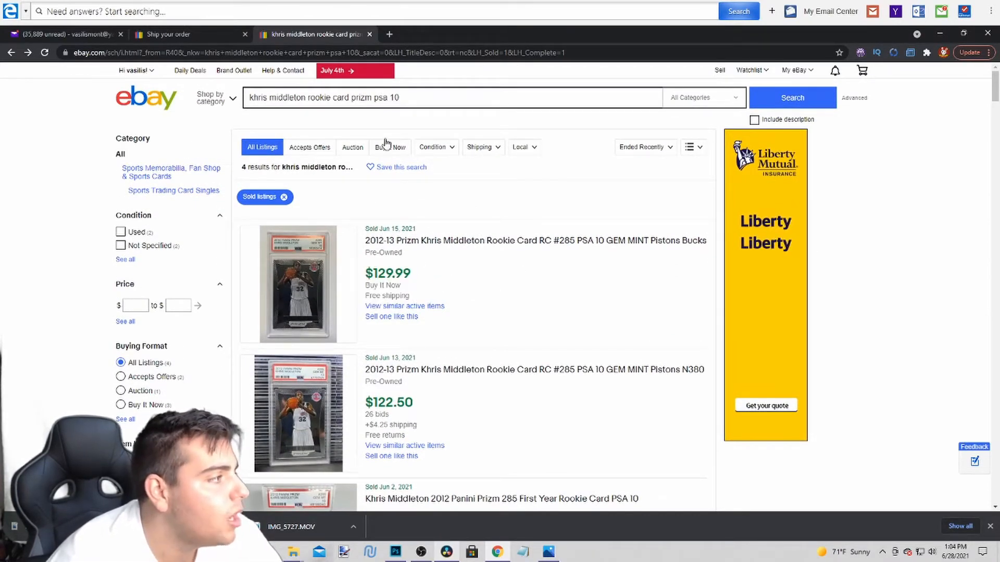
pyautogui.scroll(-3)
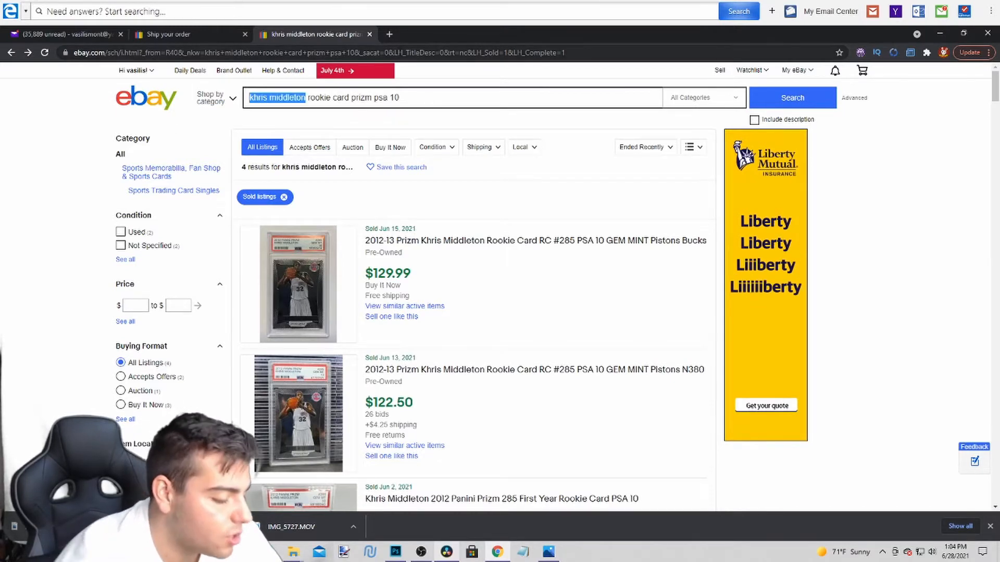
# - Run the suggested Trae Young Prizm rookie PSA 10 search and scroll through its sold results
pyautogui.write('trae')
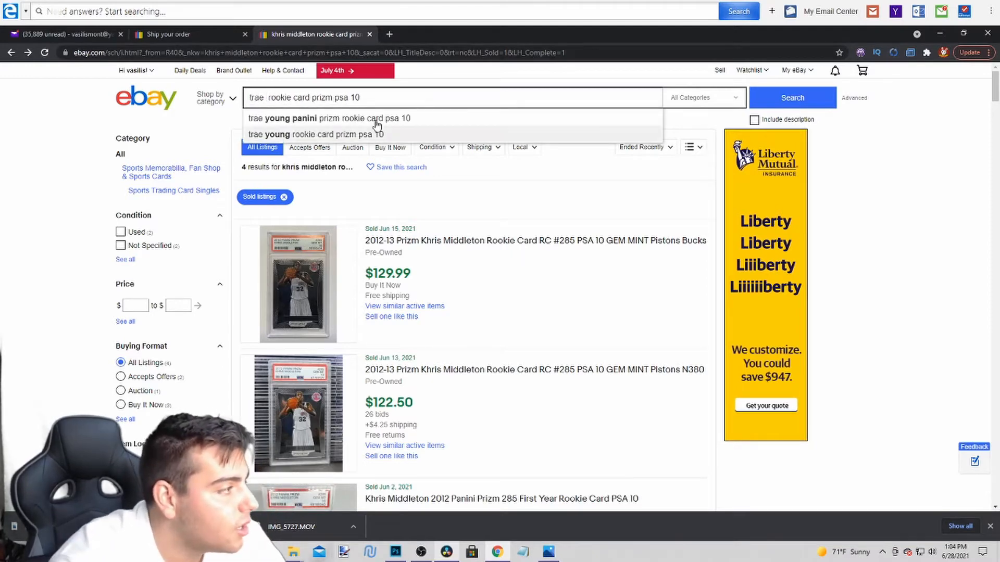
pyautogui.click(330, 117)
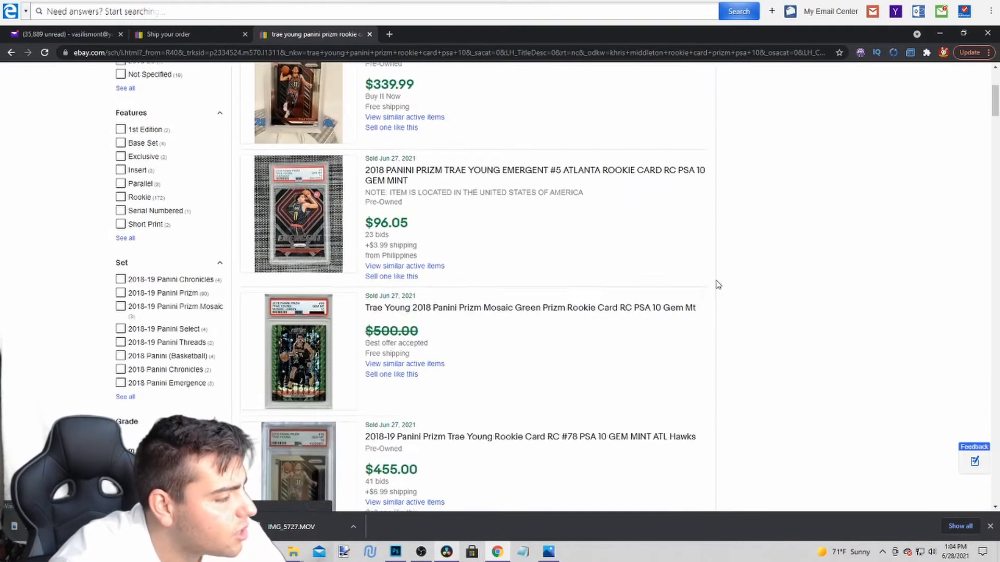
pyautogui.scroll(-3)
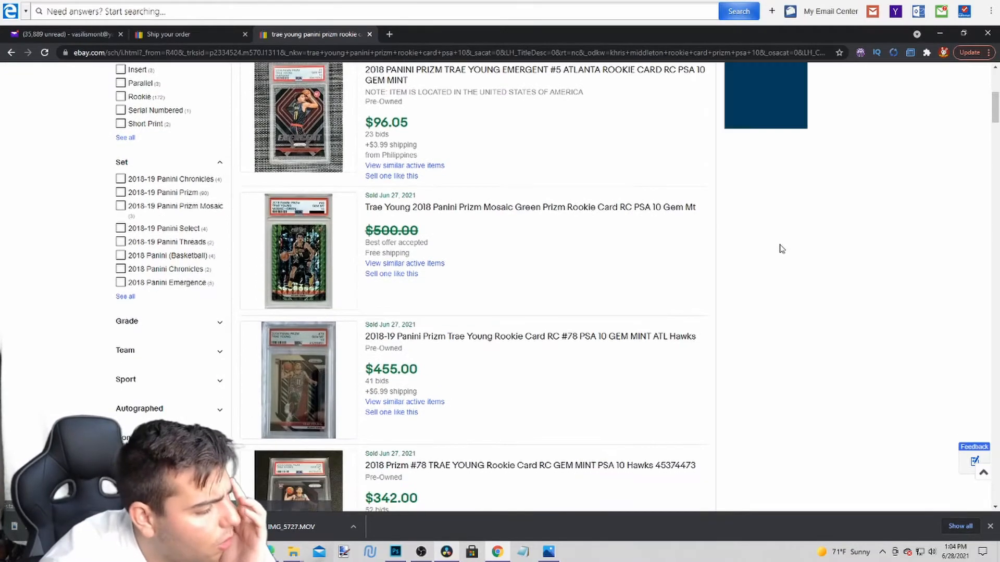
pyautogui.scroll(-3)
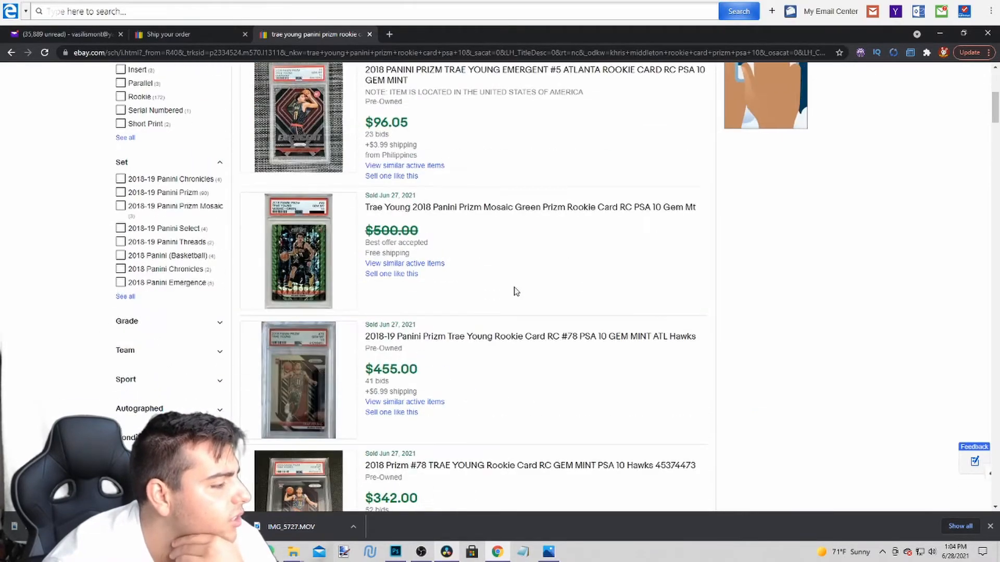
pyautogui.scroll(-3)
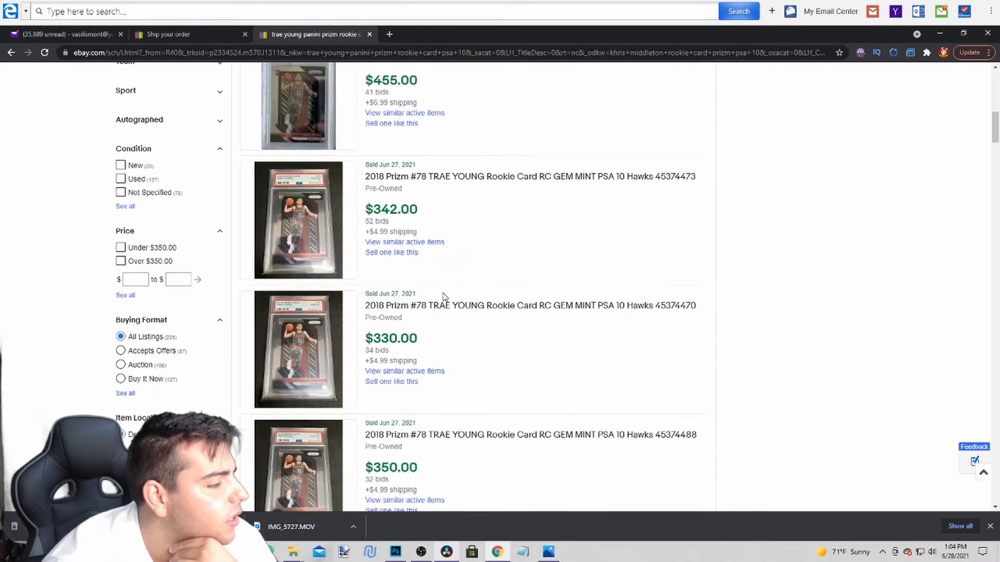
pyautogui.scroll(-3)
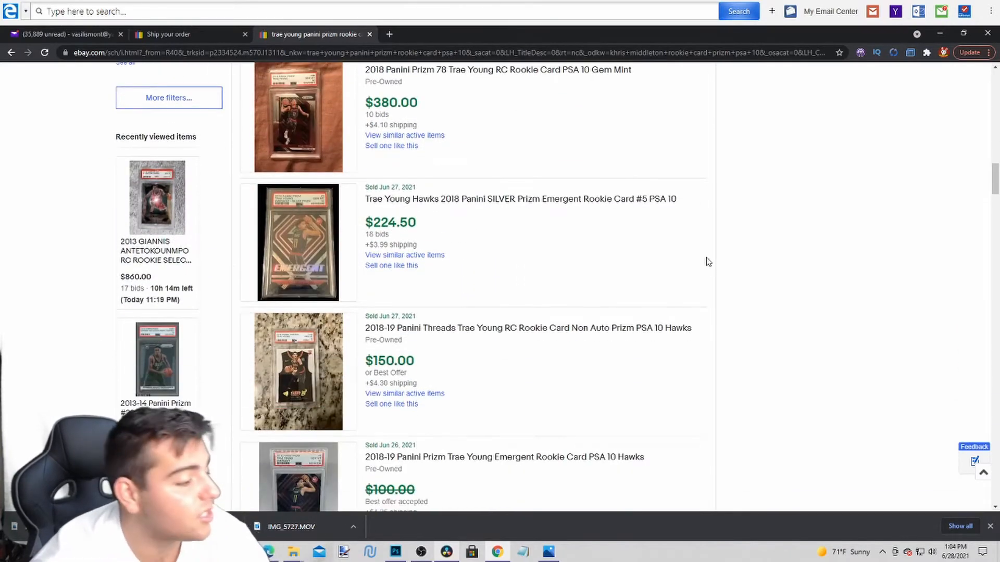
pyautogui.scroll(-3)
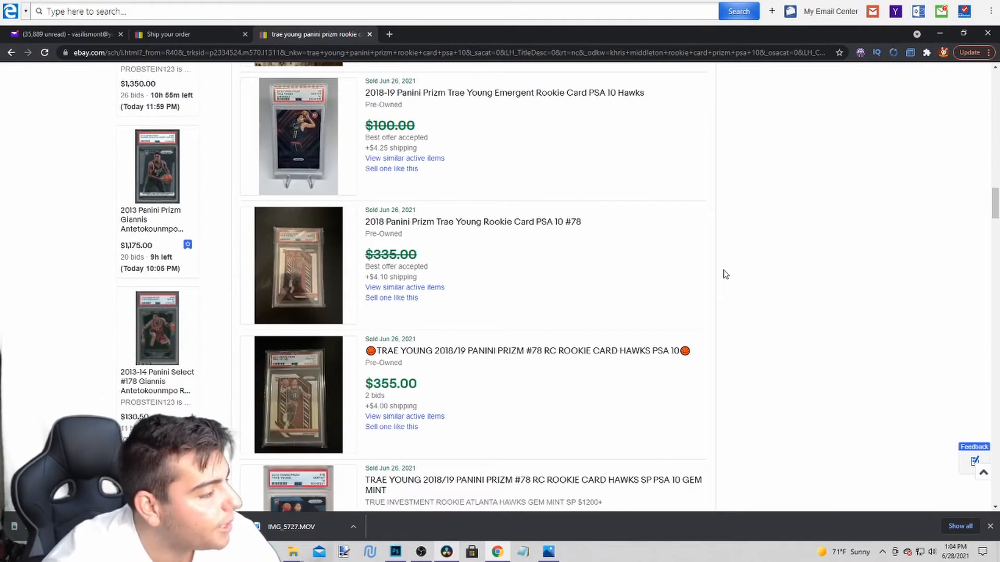
pyautogui.scroll(-3)
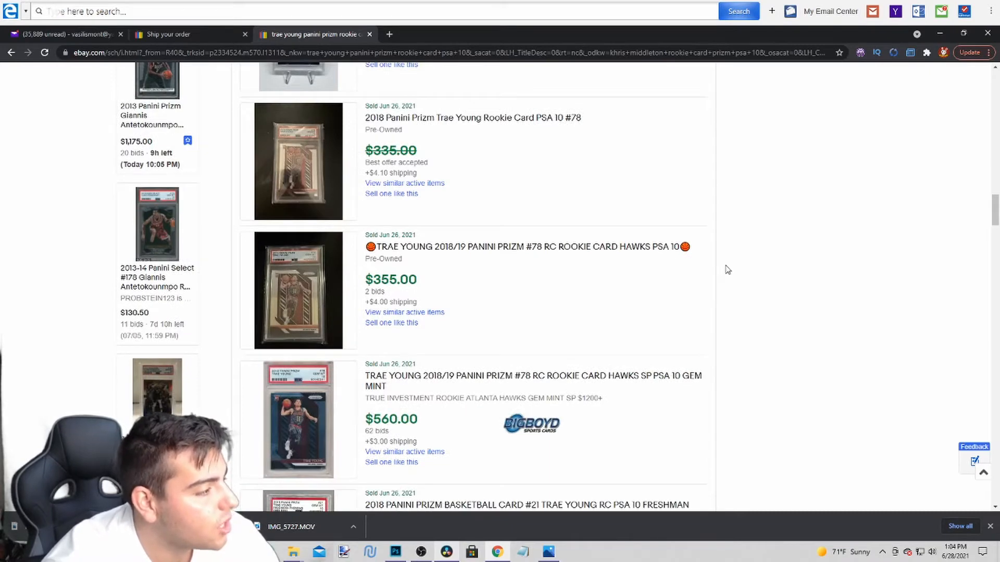
pyautogui.scroll(-3)
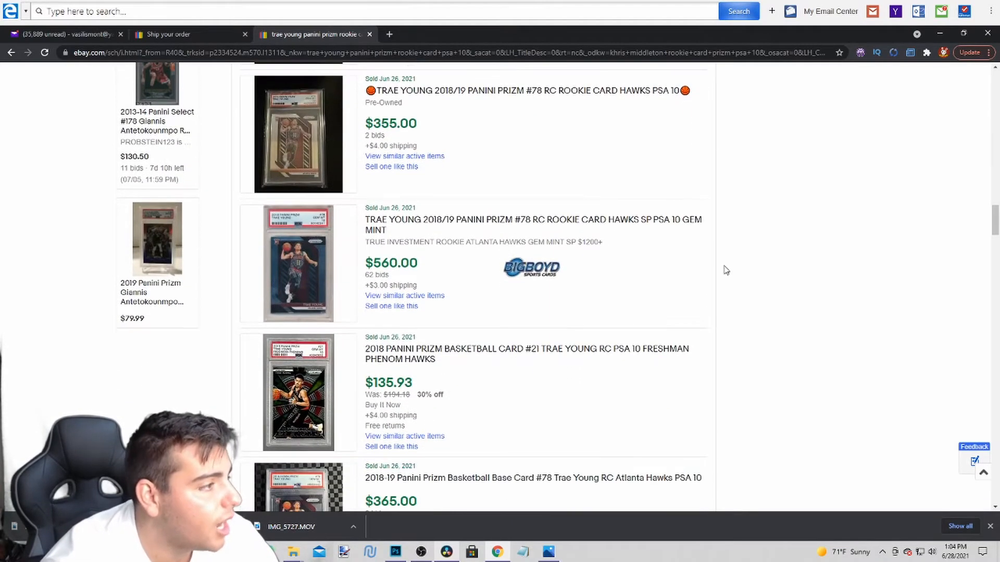
pyautogui.scroll(-3)
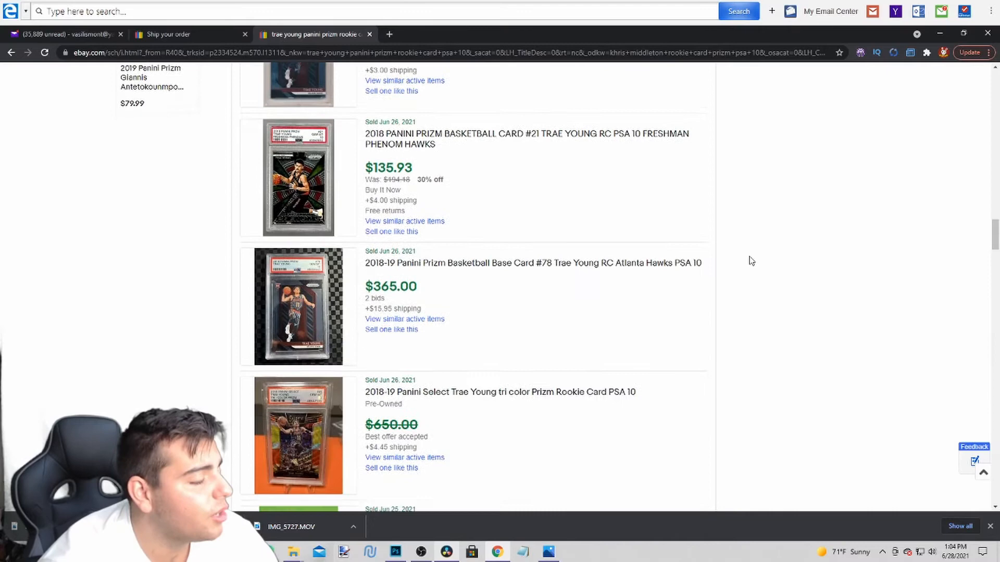
# - Continue reviewing further Trae Young PSA 10 sold listings down the page
pyautogui.click(393, 552)
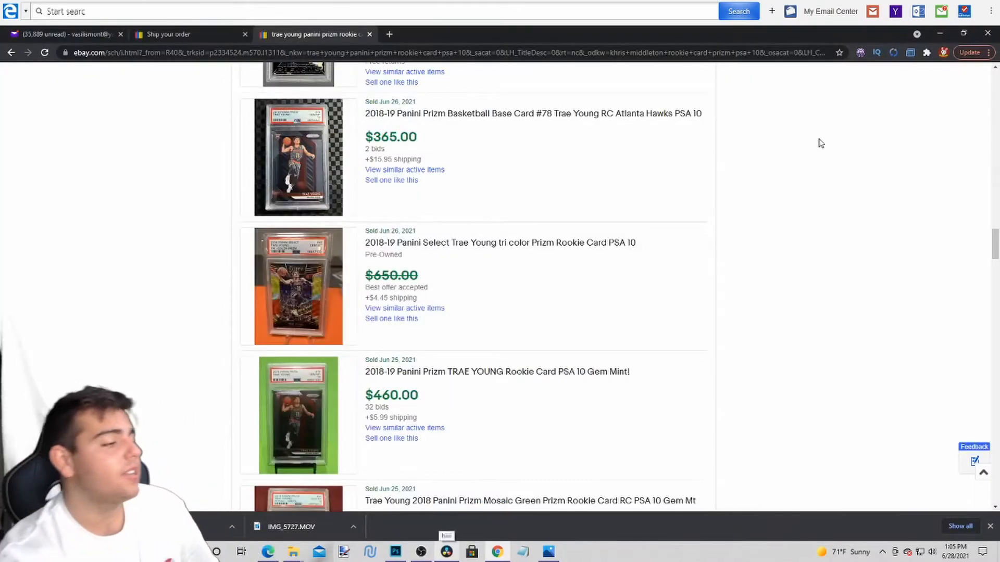
pyautogui.scroll(-3)
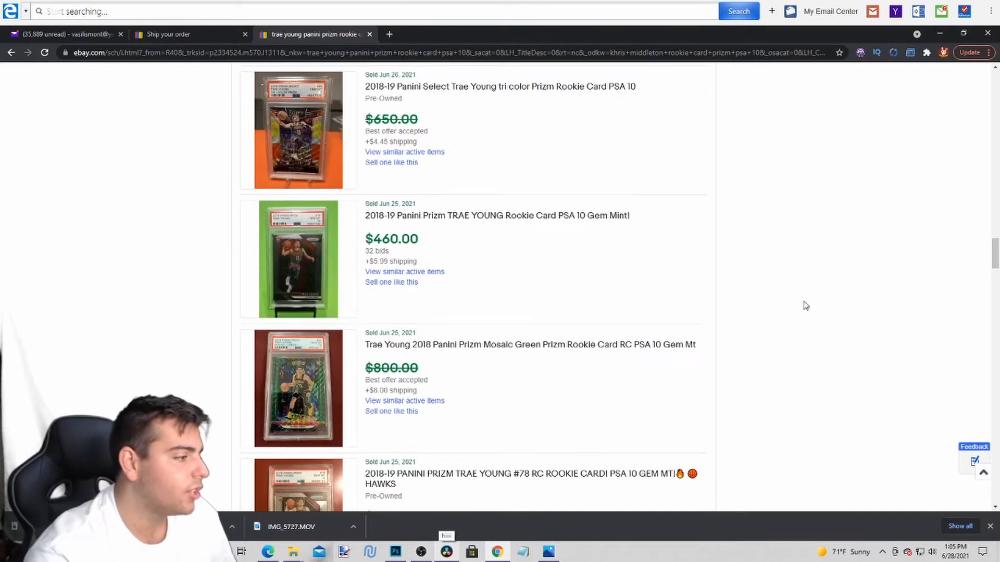
pyautogui.scroll(-3)
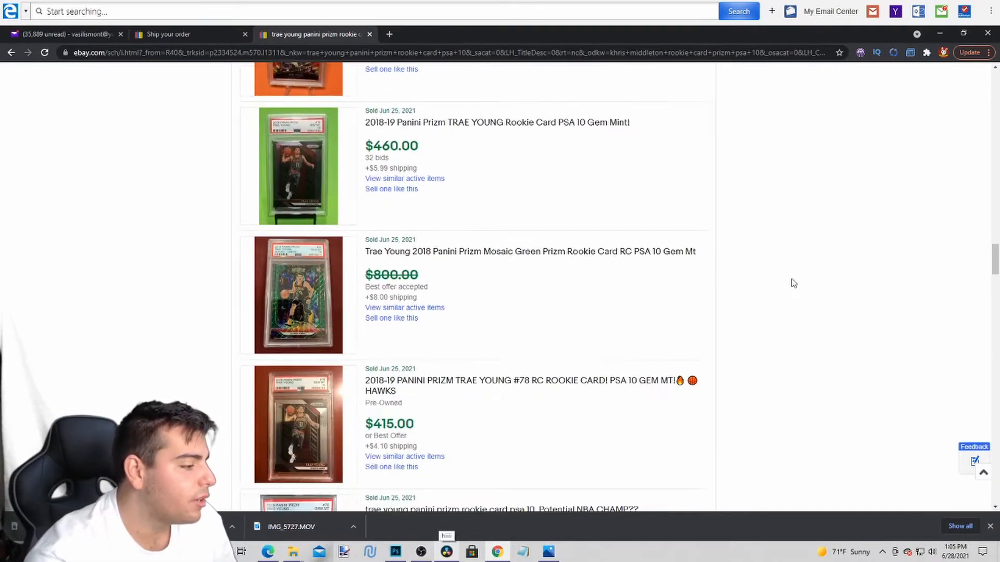
pyautogui.scroll(-3)
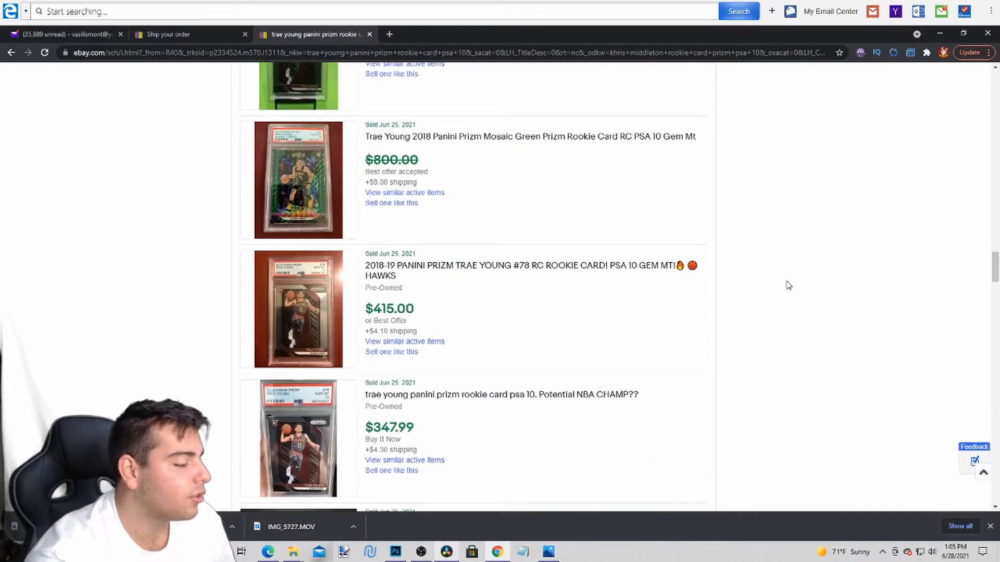
pyautogui.scroll(-3)
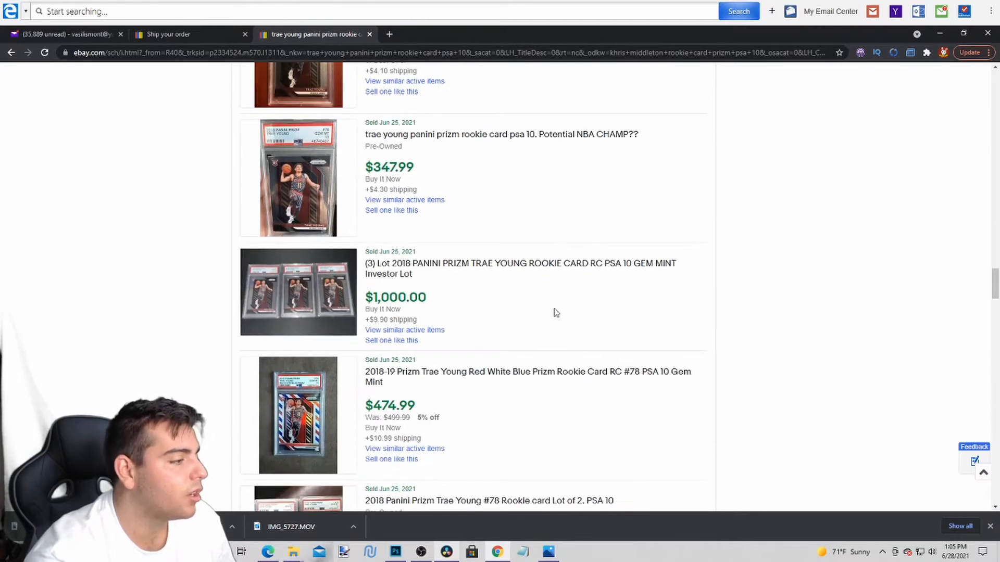
pyautogui.moveTo(438, 300)
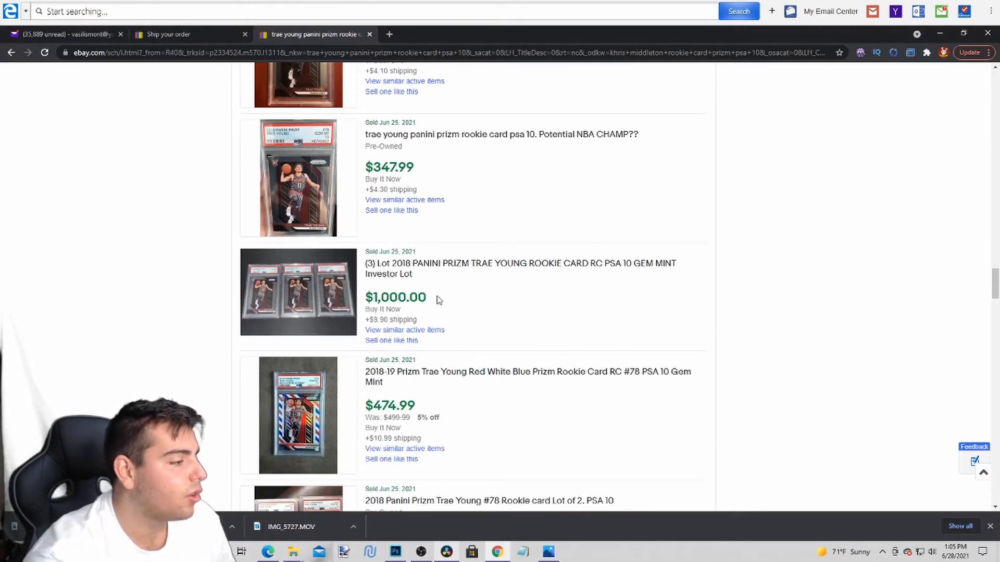
pyautogui.moveTo(873, 287)
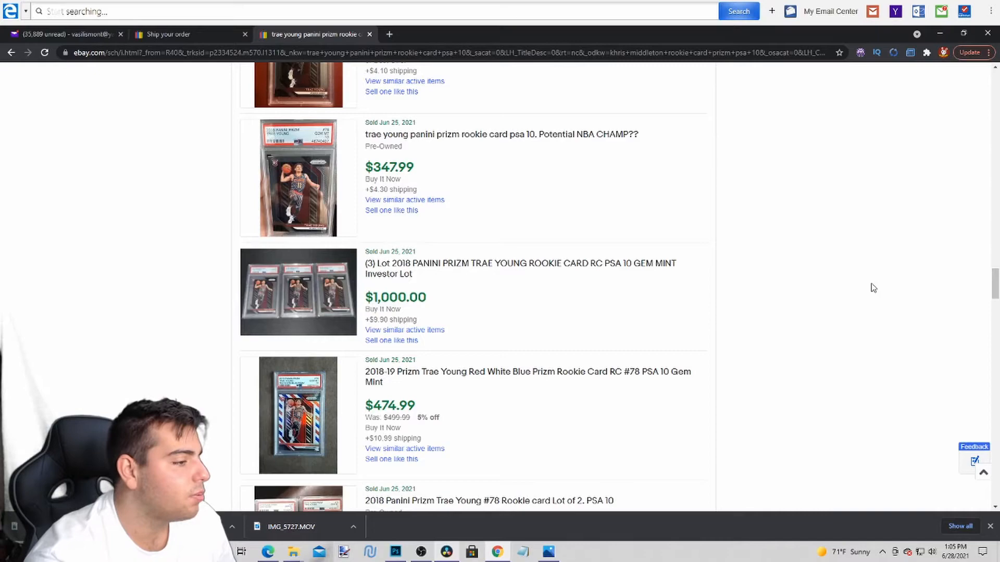
pyautogui.scroll(-3)
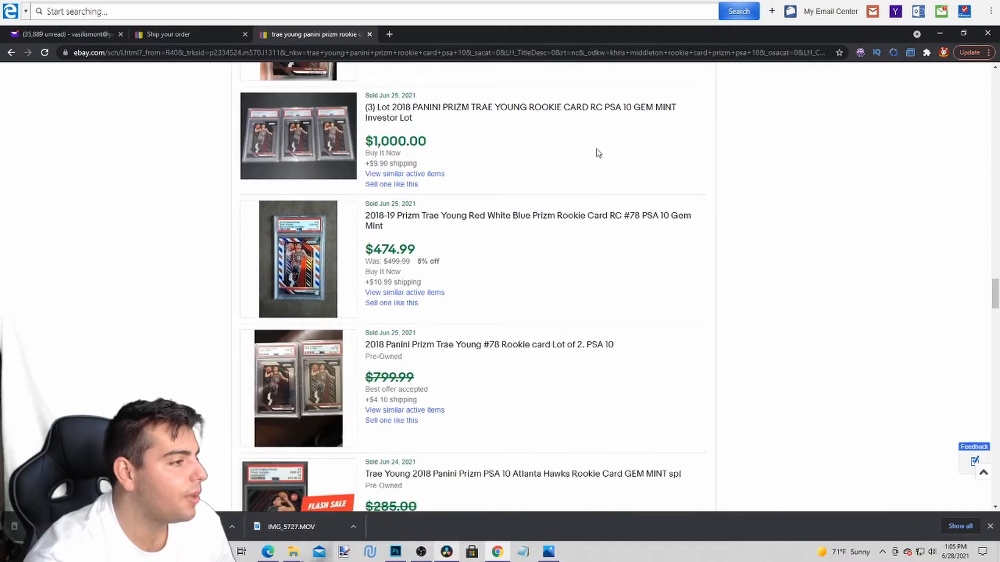
pyautogui.scroll(-3)
pyautogui.write('giannis anten psa 10')
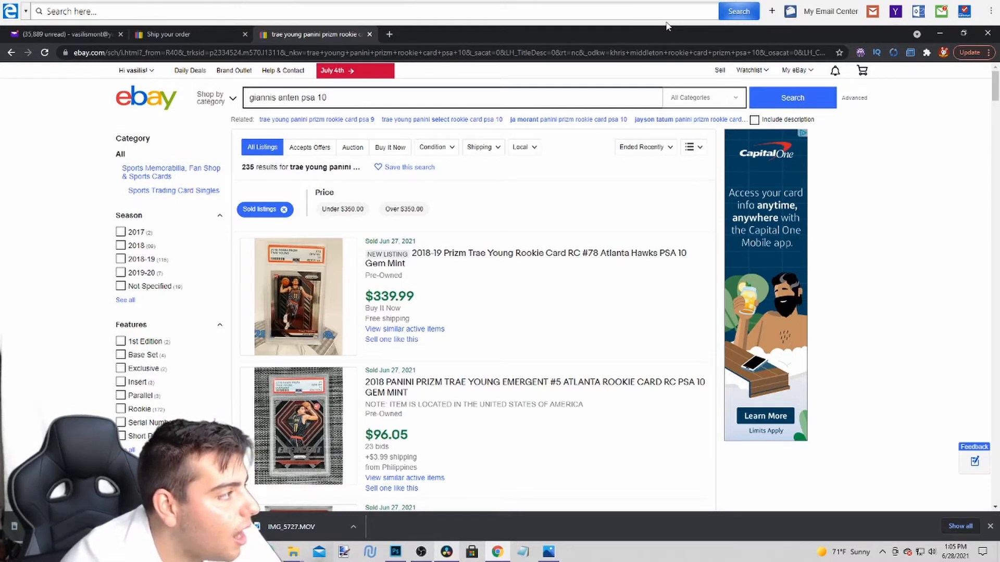
# - Search sold listings for Giannis Antetokounmpo Prizm PSA 10, then refine the query with 'rookie'
pyautogui.write('tokounmpo')
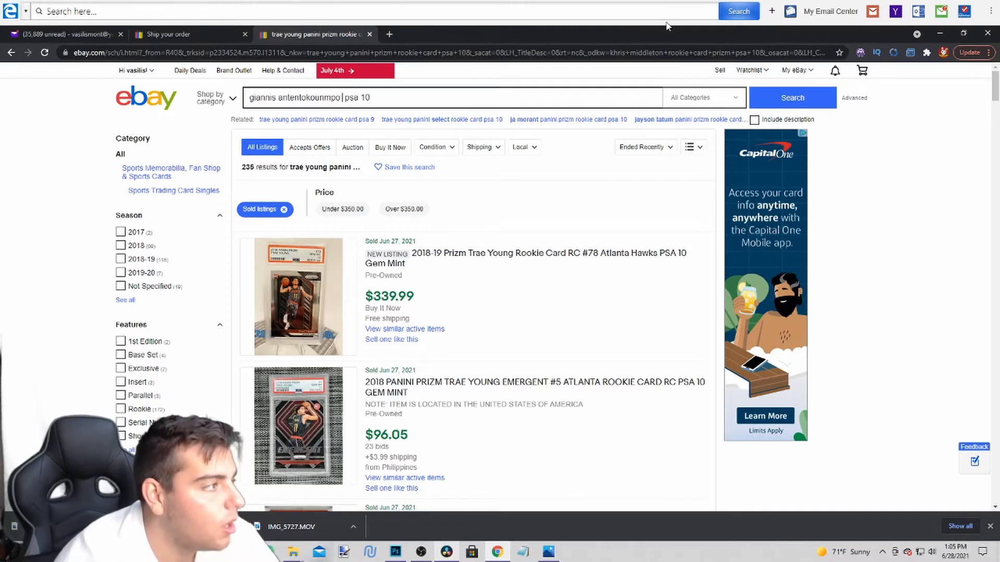
pyautogui.click(791, 98)
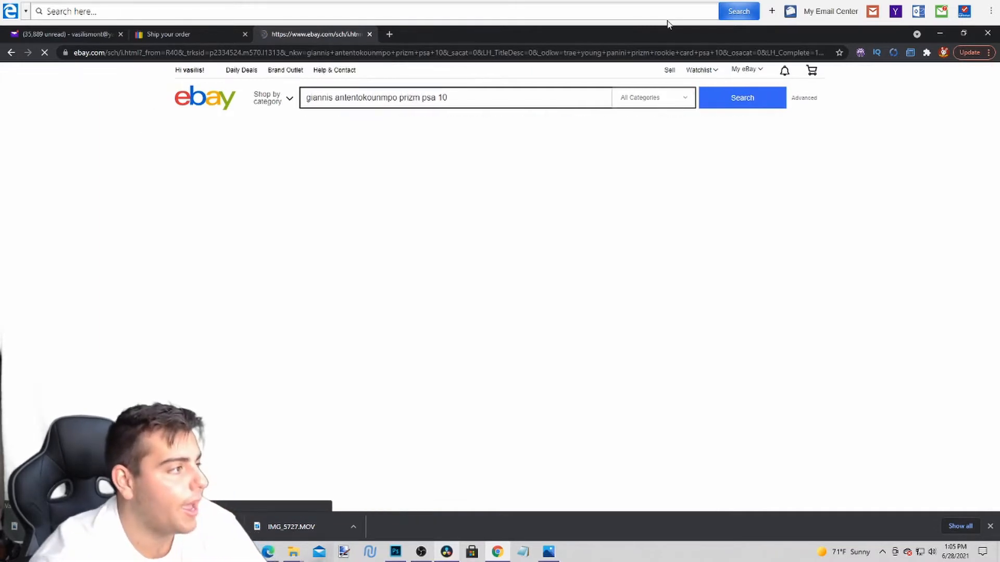
pyautogui.click(741, 98)
pyautogui.write('roookie ')
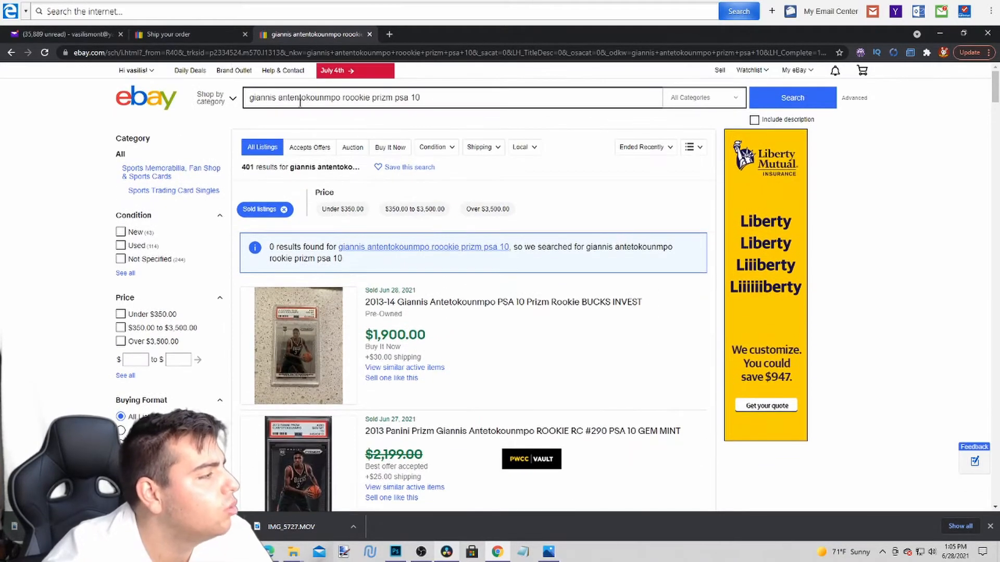
pyautogui.click(453, 98)
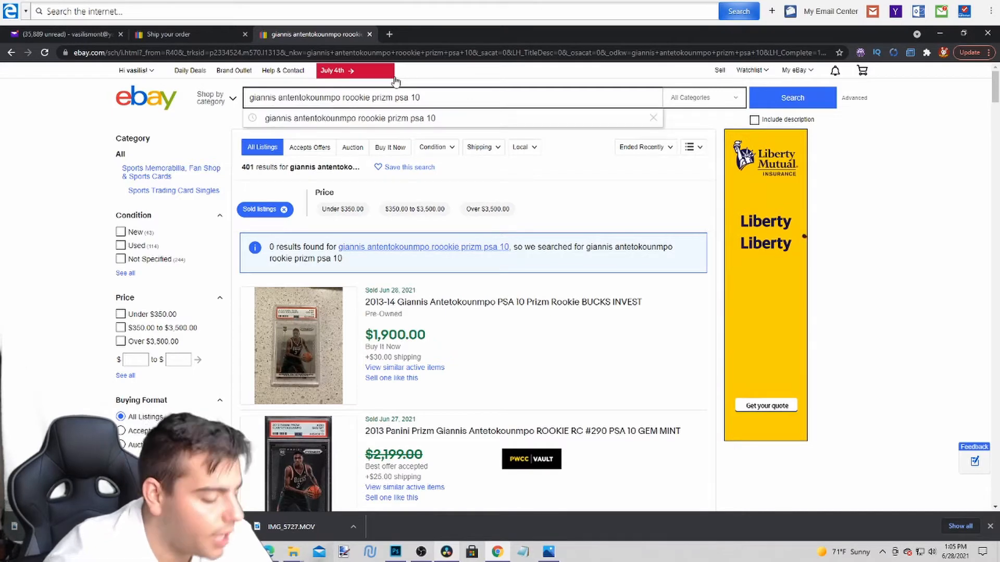
pyautogui.scroll(-3)
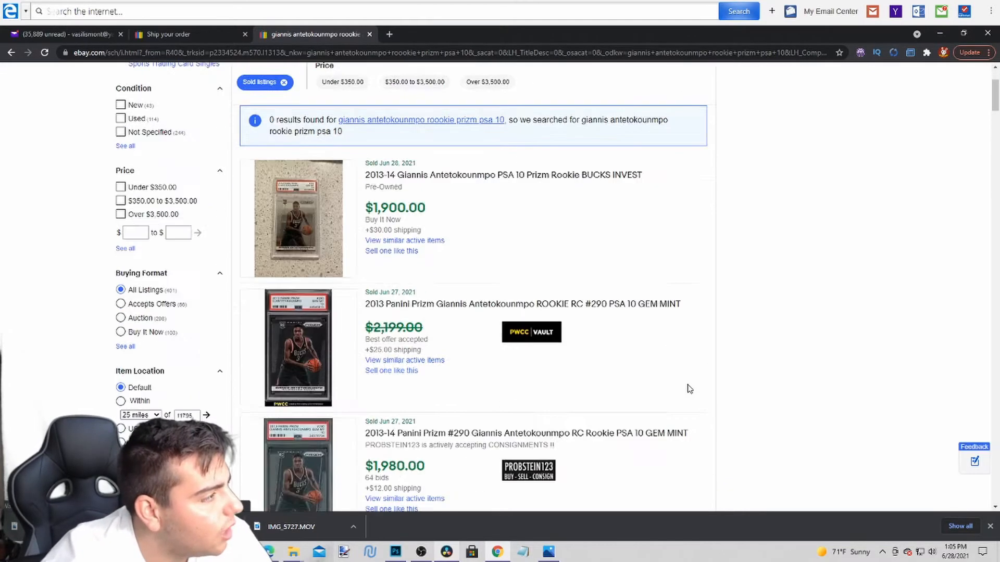
pyautogui.scroll(-3)
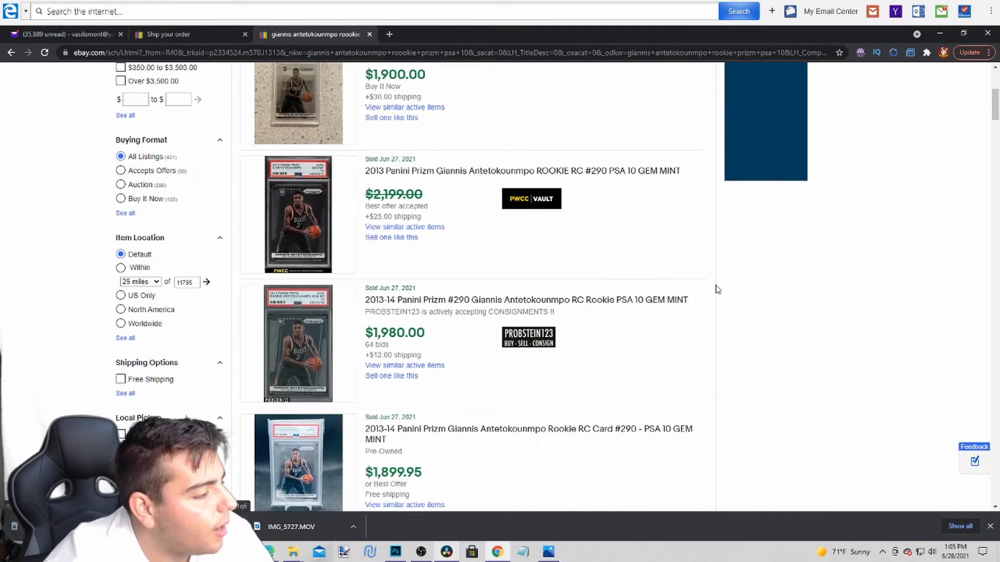
pyautogui.scroll(-3)
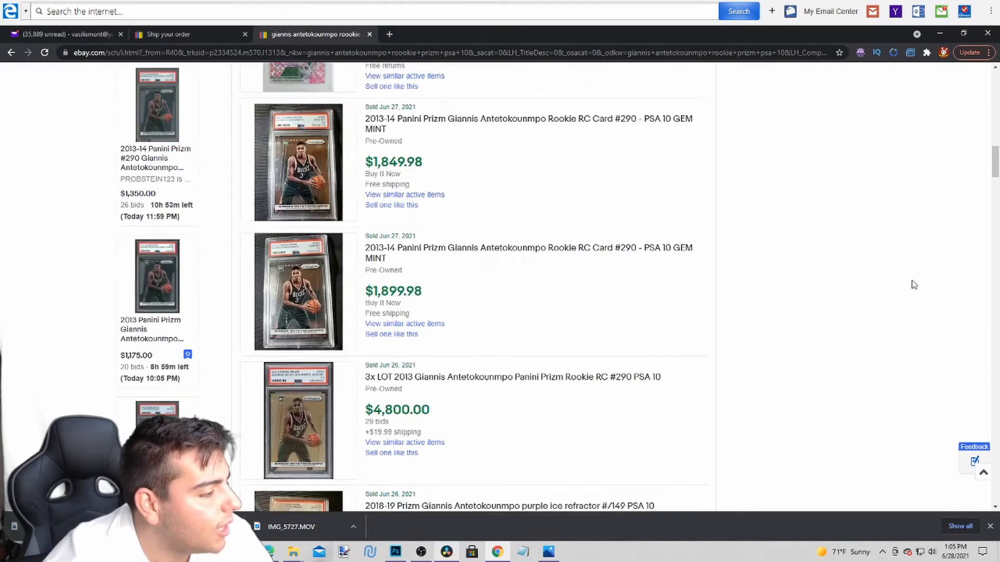
pyautogui.scroll(-3)
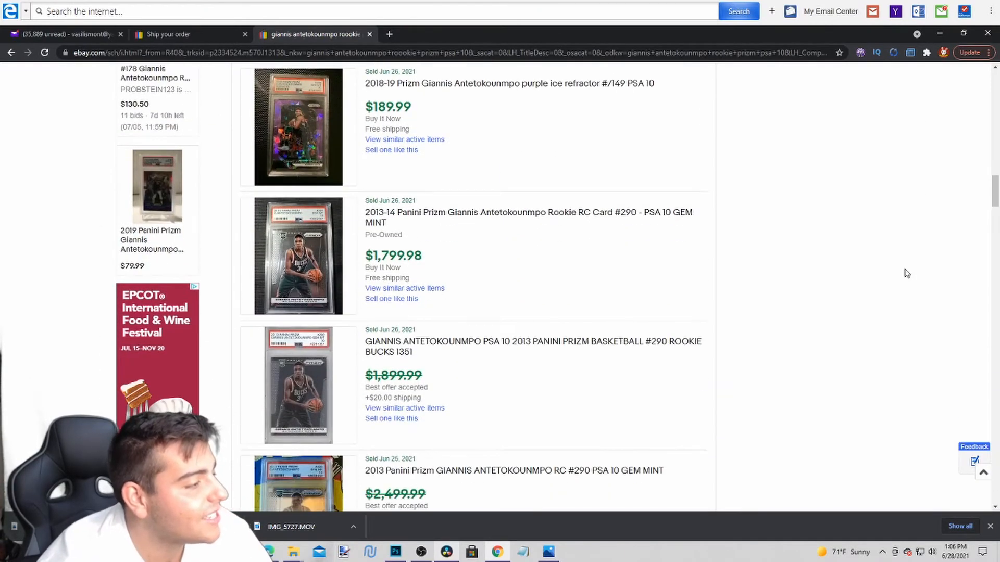
pyautogui.scroll(-3)
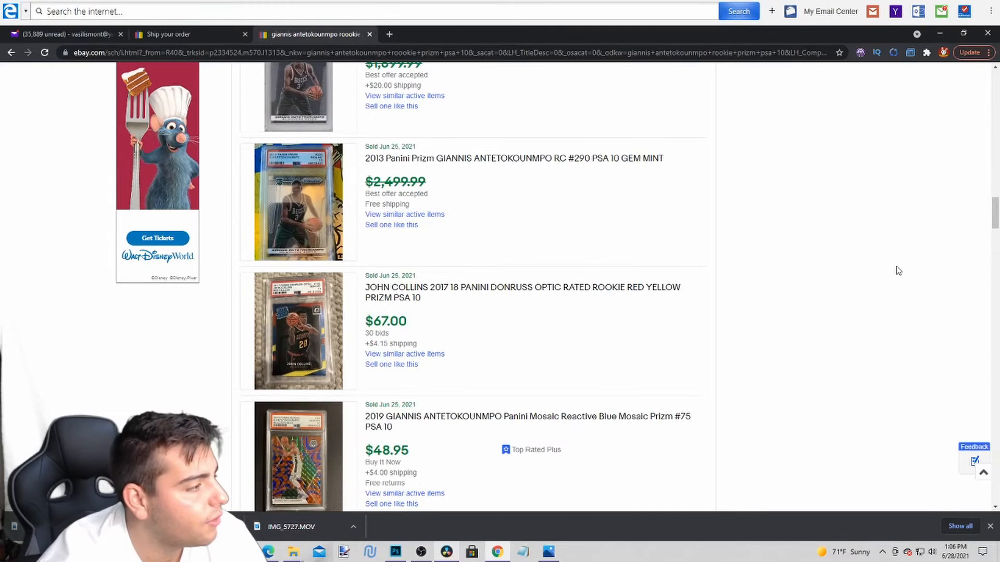
pyautogui.scroll(-3)
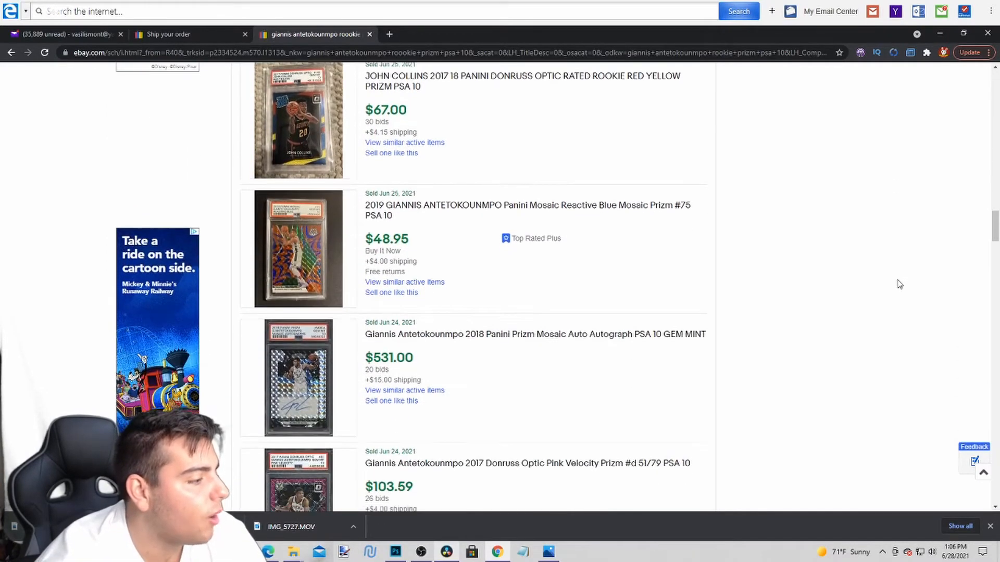
pyautogui.scroll(-3)
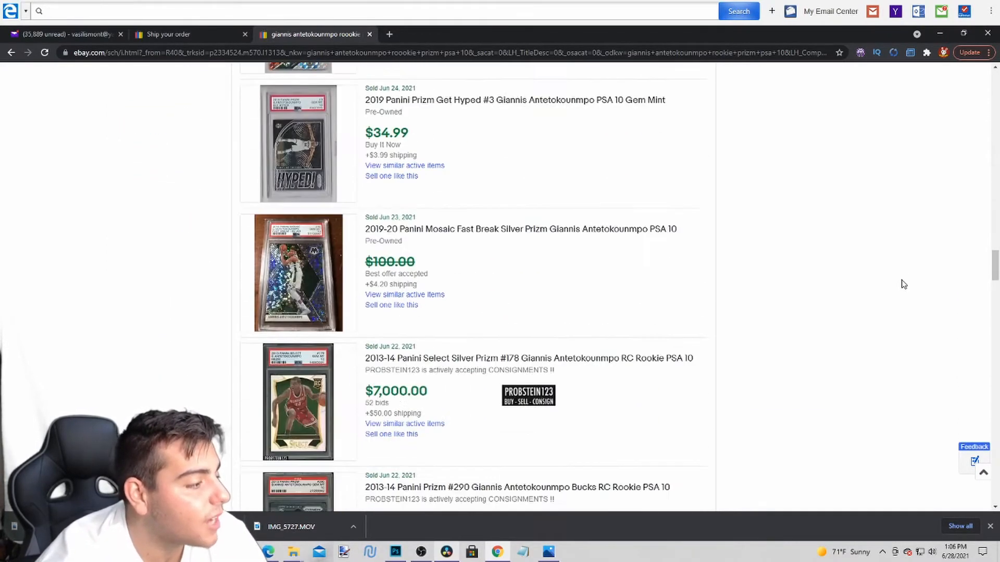
pyautogui.scroll(-3)
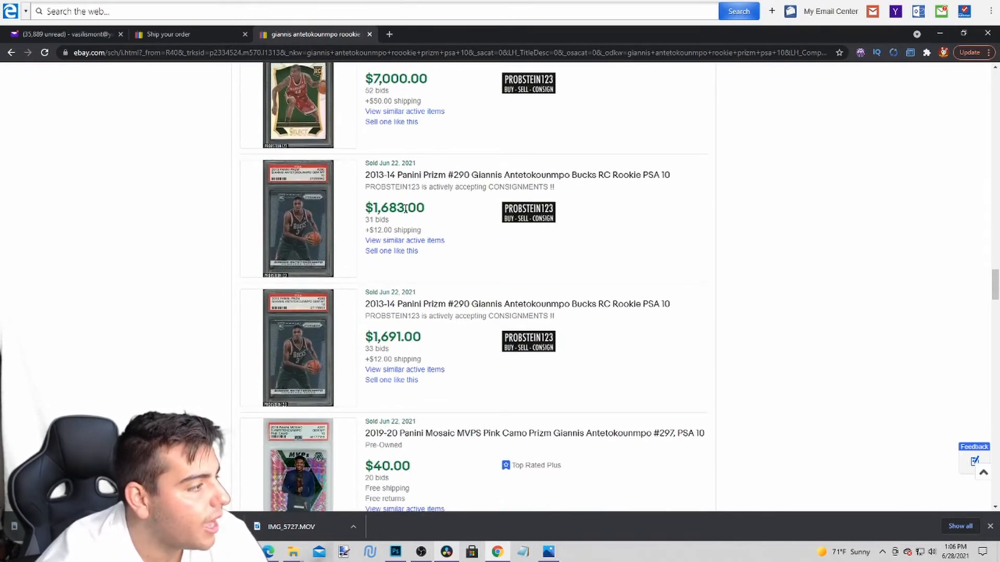
pyautogui.scroll(-3)
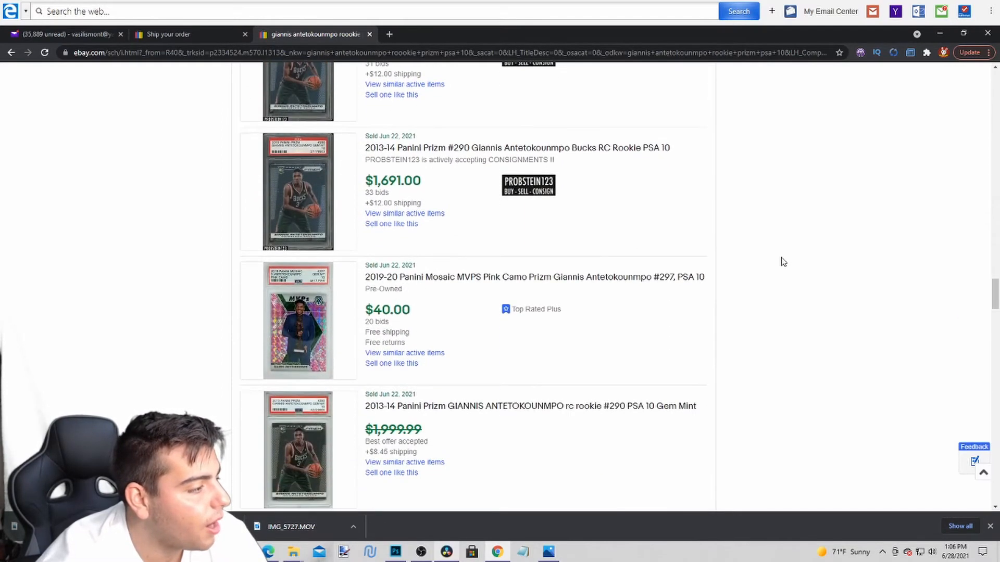
pyautogui.scroll(-3)
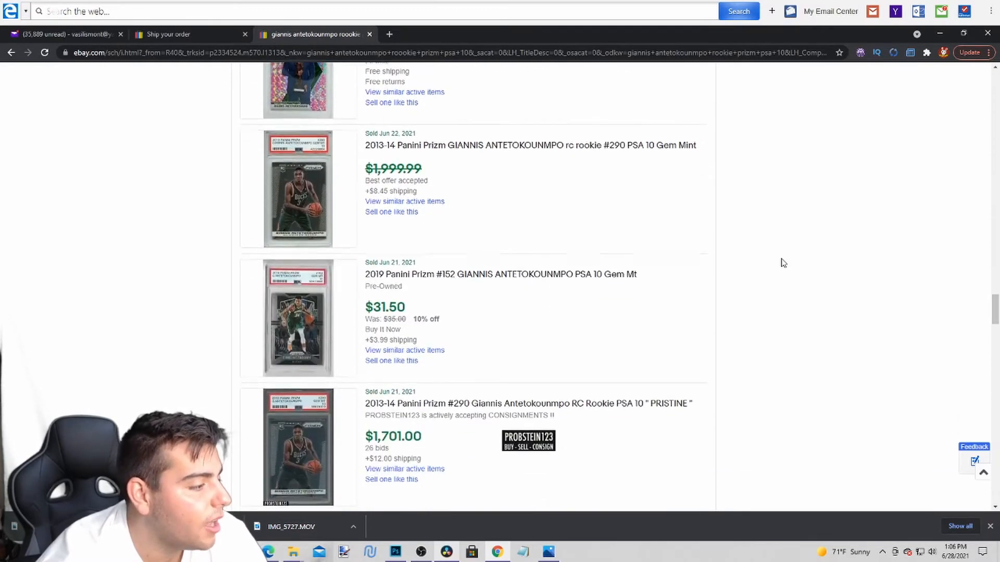
pyautogui.scroll(-3)
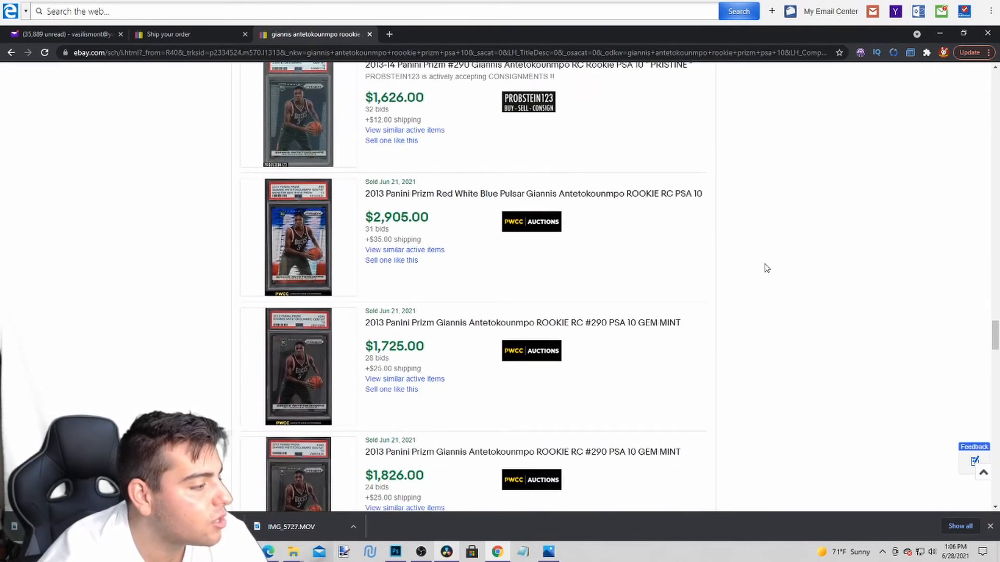
pyautogui.scroll(-3)
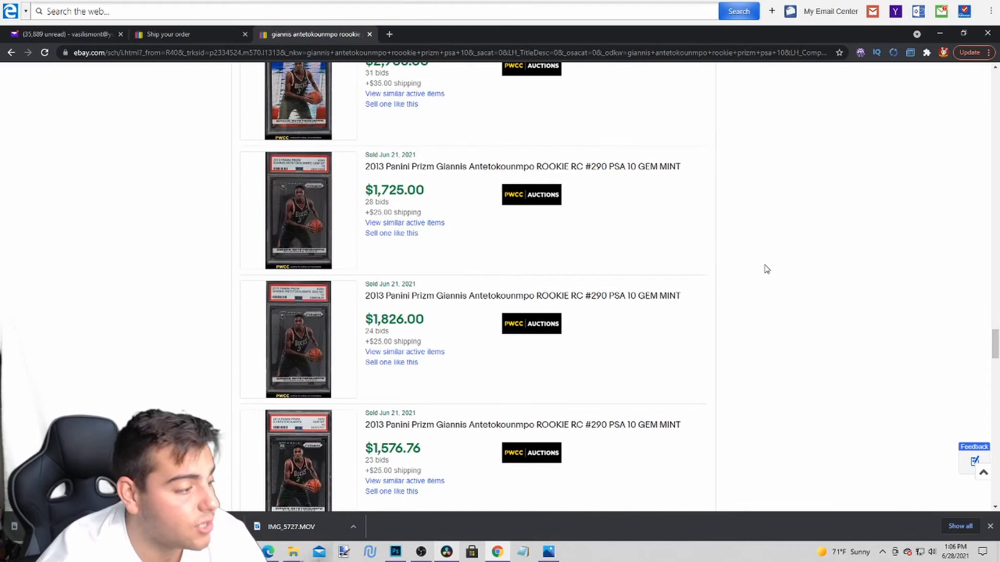
pyautogui.scroll(-3)
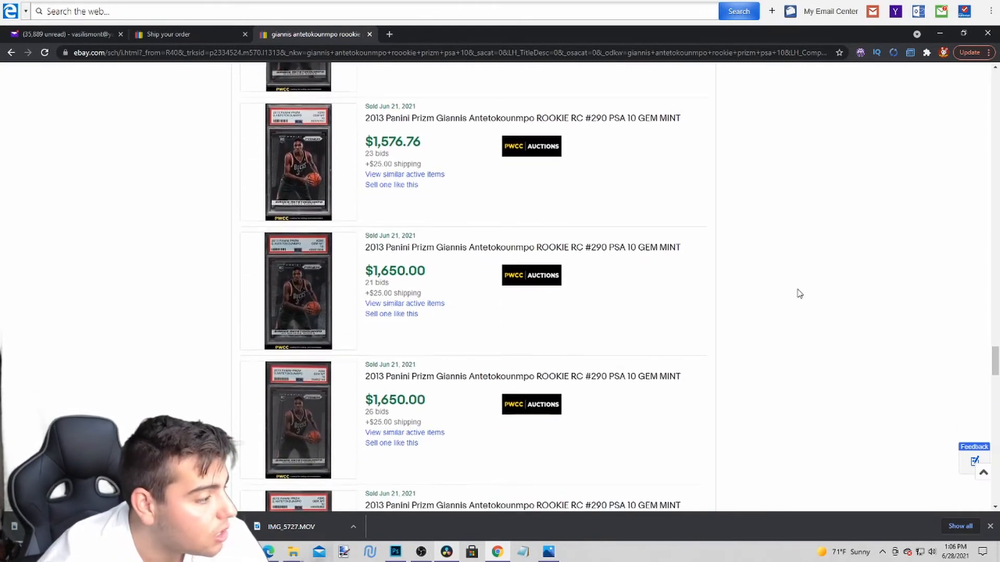
pyautogui.scroll(-3)
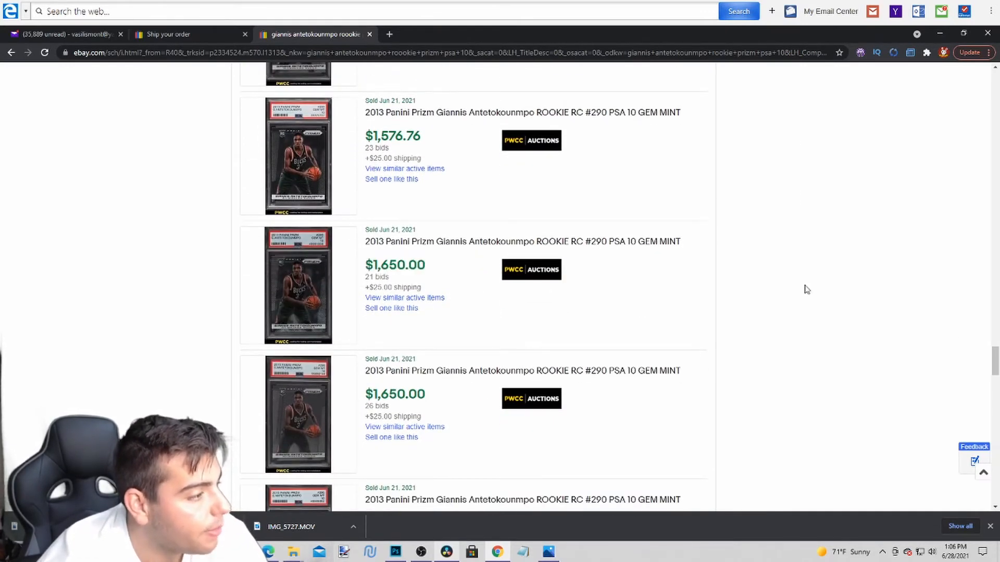
pyautogui.scroll(-3)
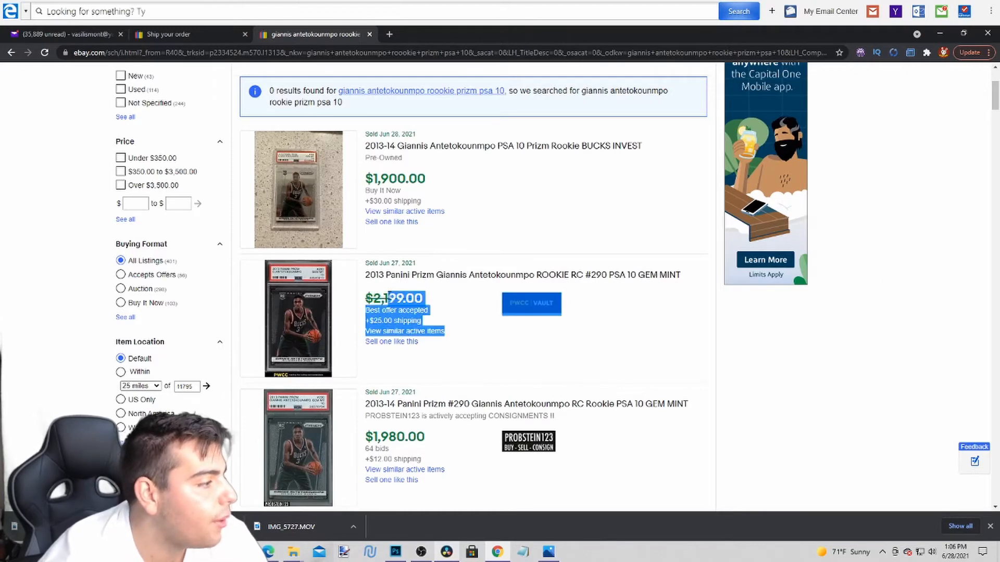
# - Scroll down through the sold Giannis Prizm PSA 10 results toward the pagination bar for page 2
pyautogui.scroll(-3)
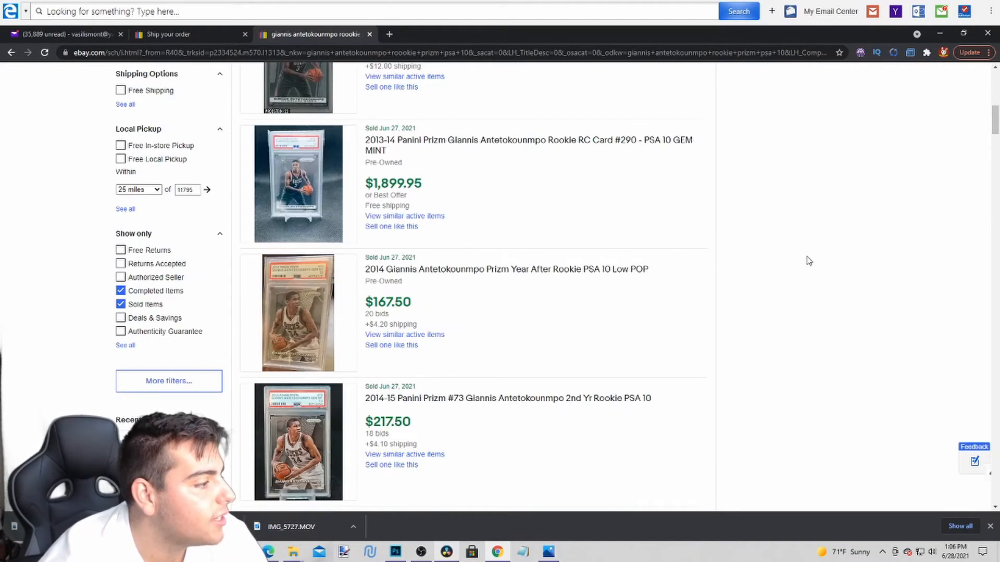
pyautogui.scroll(3)
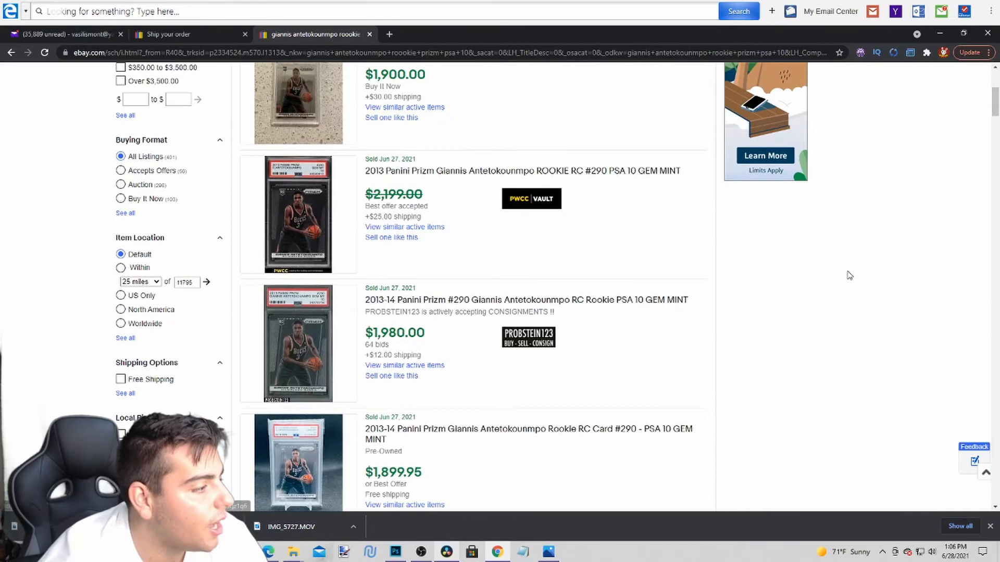
pyautogui.scroll(-3)
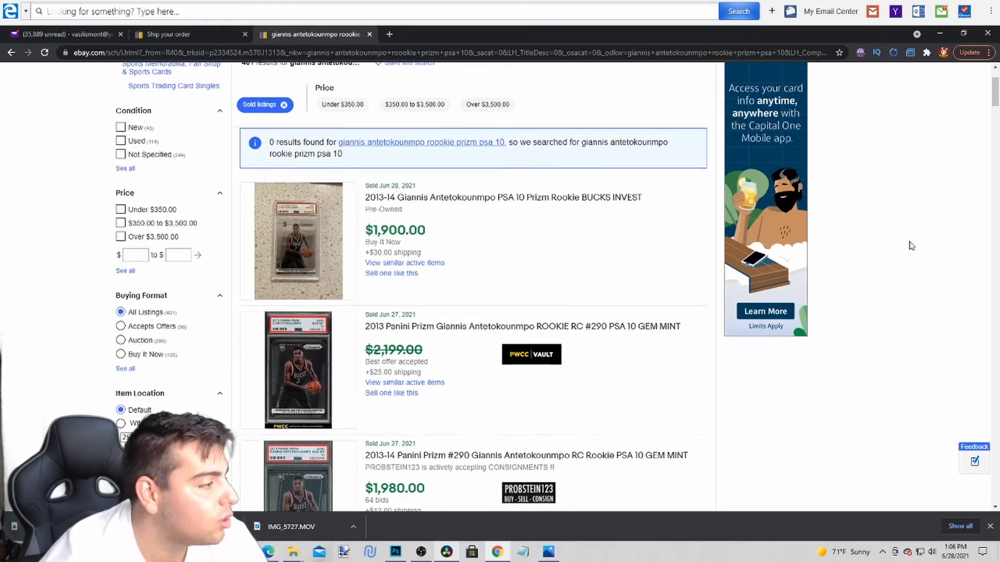
pyautogui.scroll(-3)
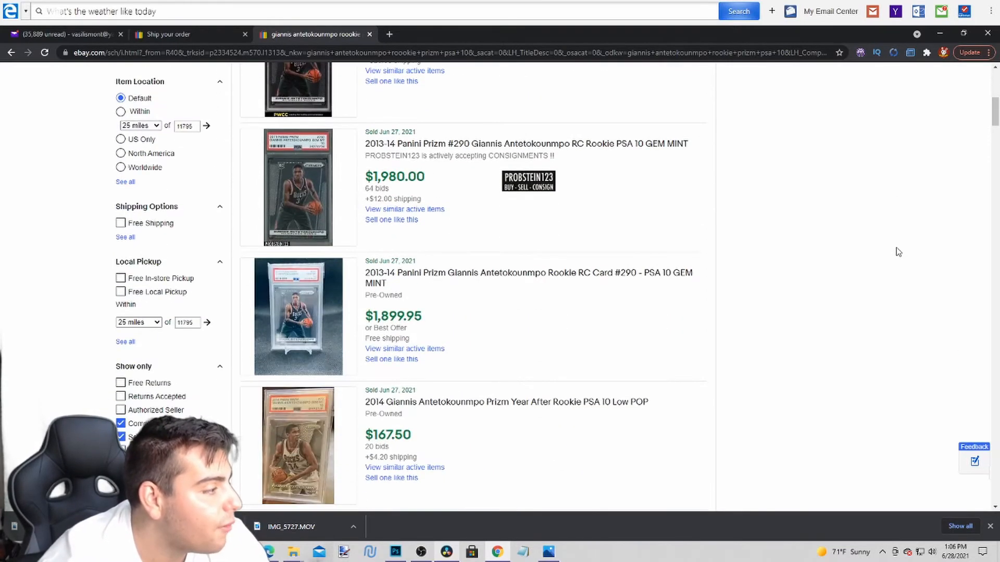
pyautogui.scroll(-3)
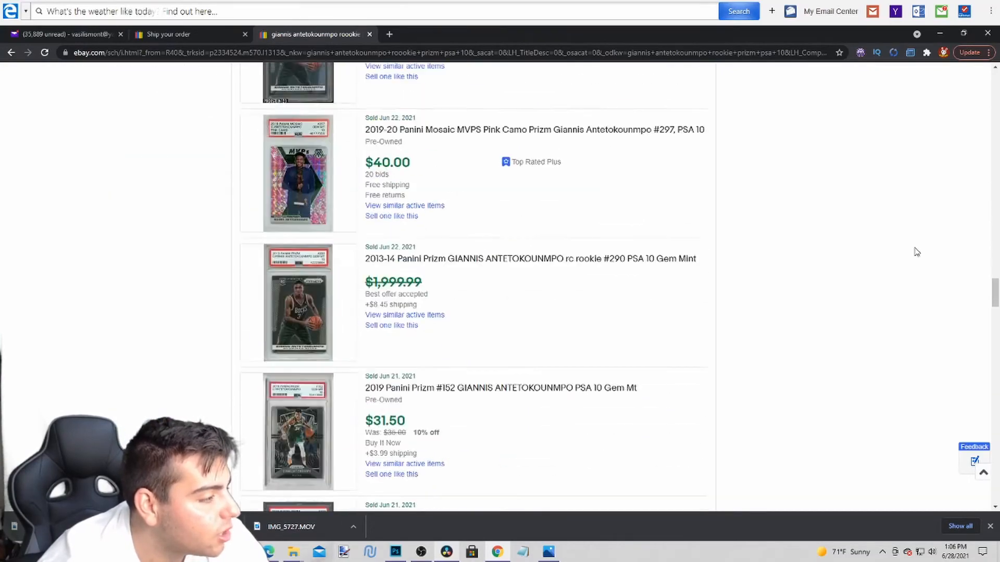
pyautogui.scroll(-3)
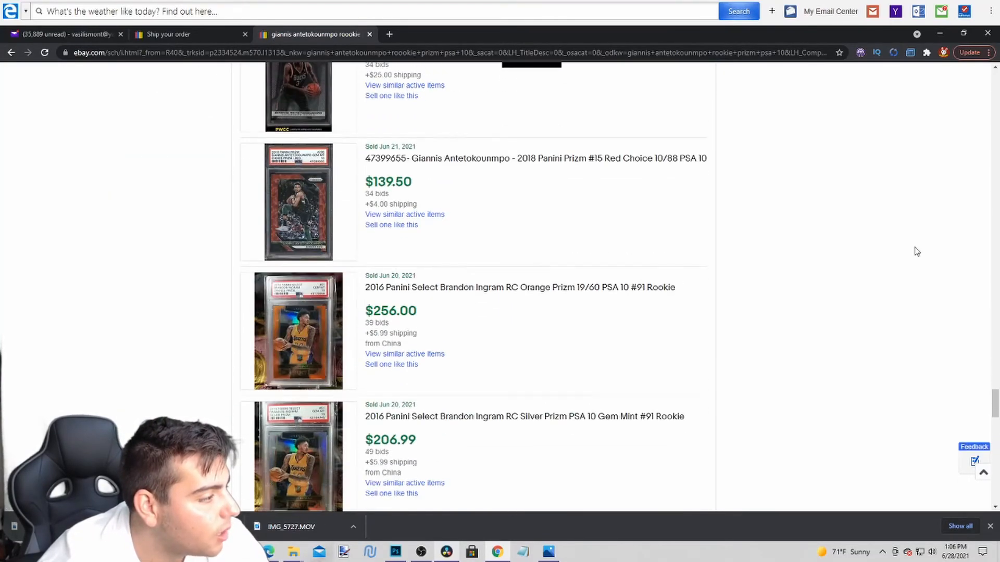
pyautogui.scroll(-3)
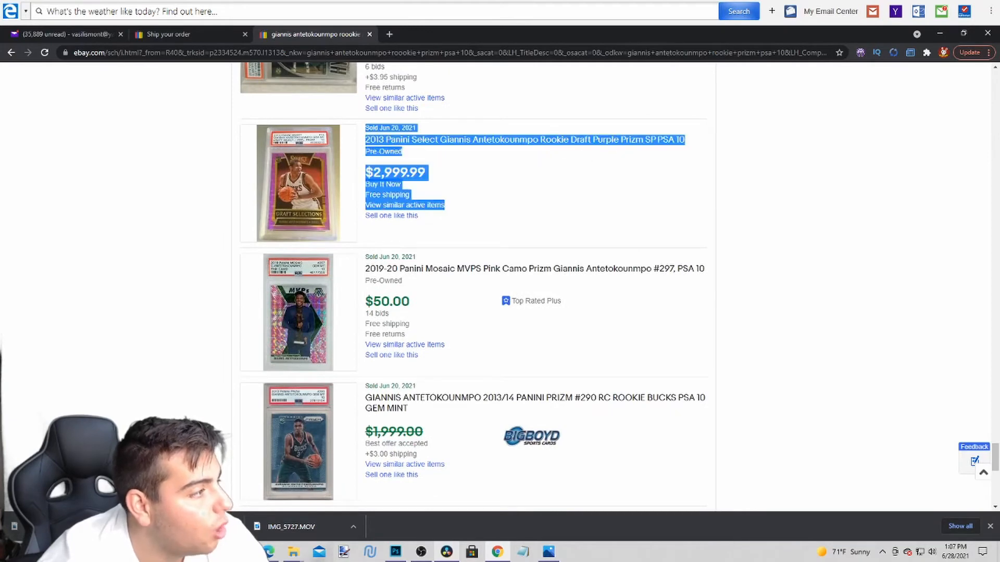
pyautogui.scroll(-3)
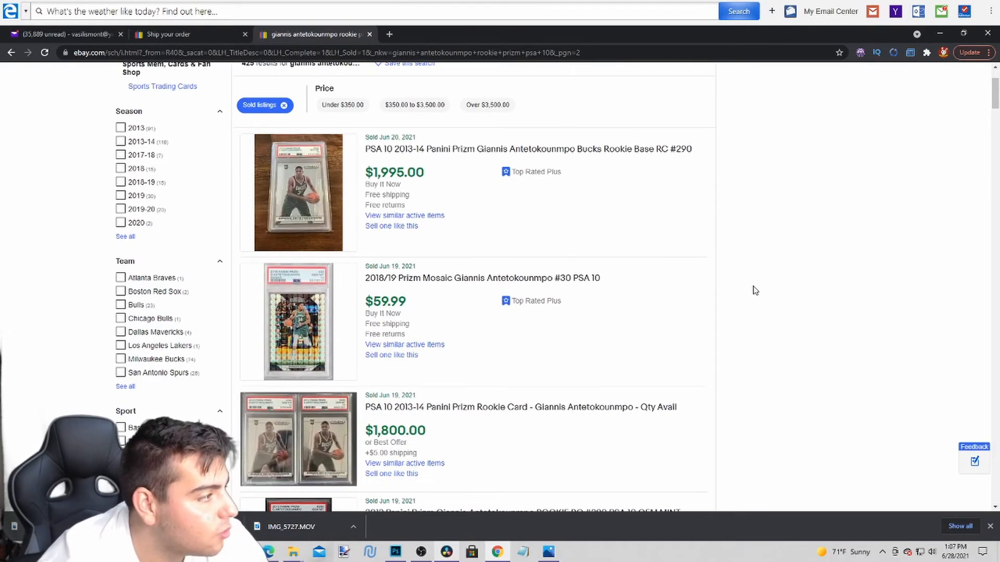
pyautogui.scroll(-3)
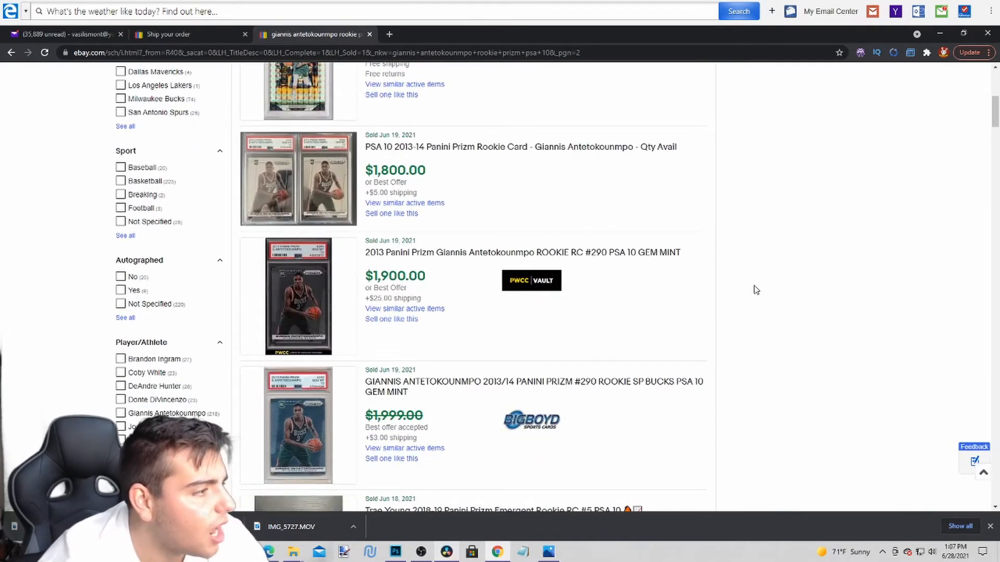
pyautogui.scroll(-3)
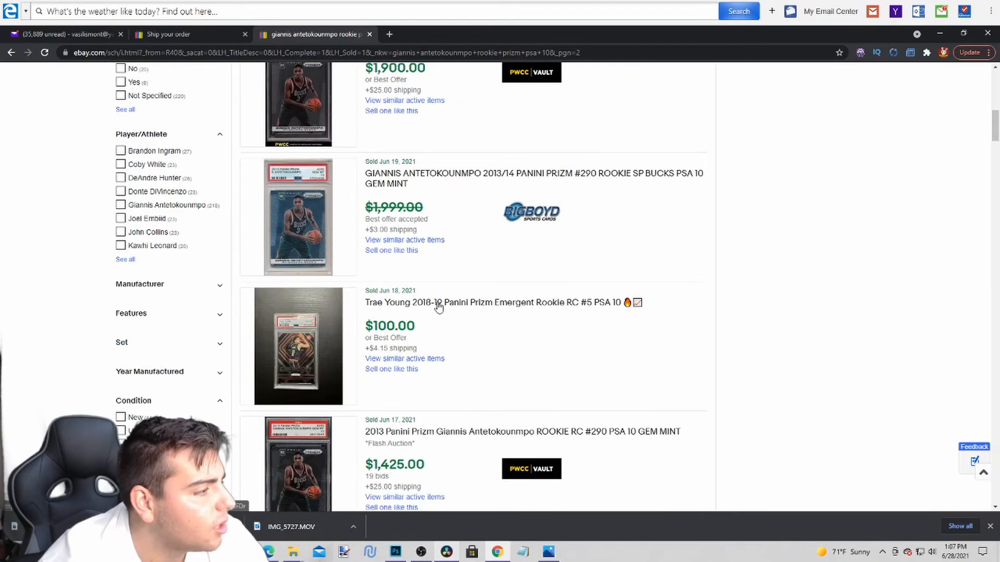
pyautogui.scroll(-3)
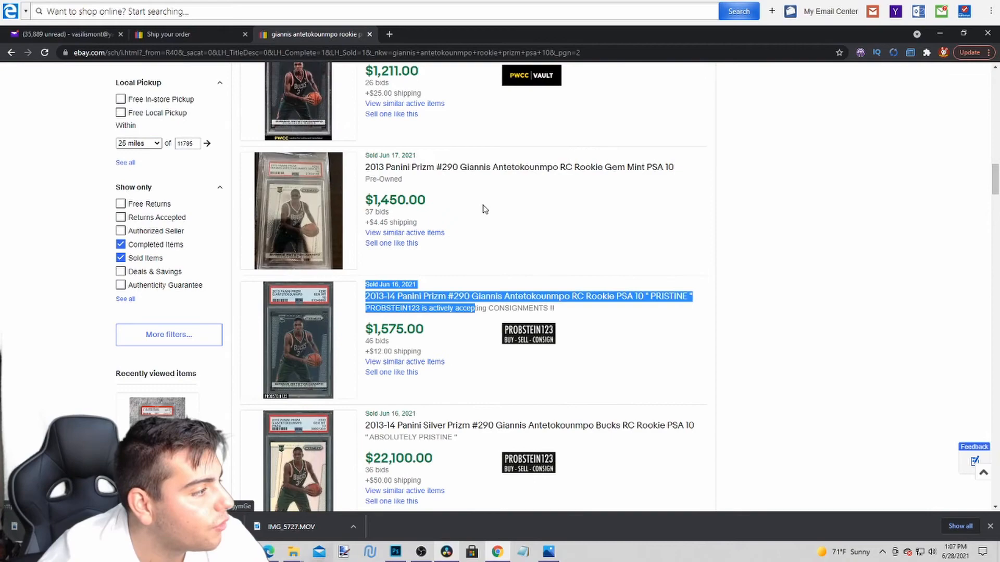
pyautogui.scroll(-3)
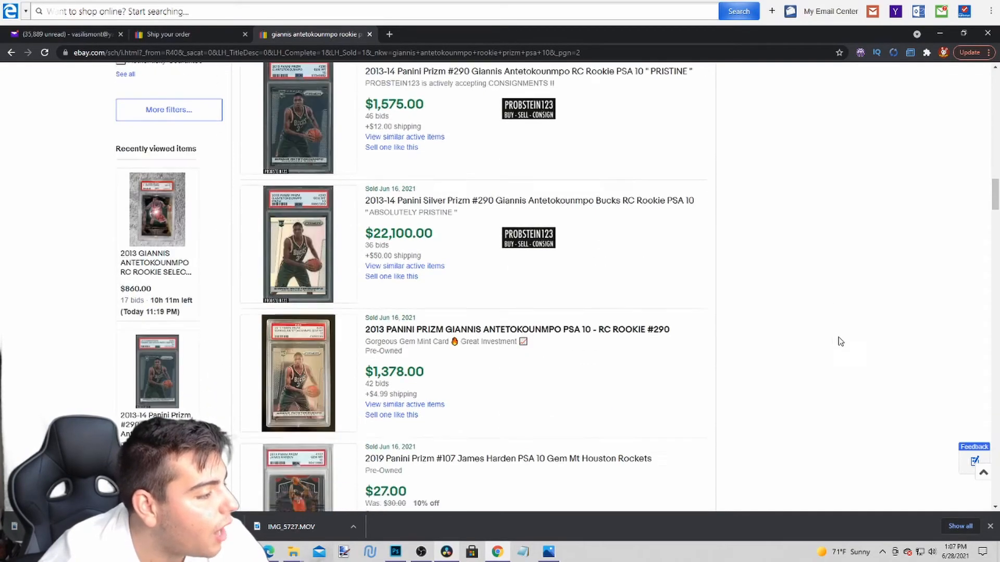
pyautogui.scroll(-3)
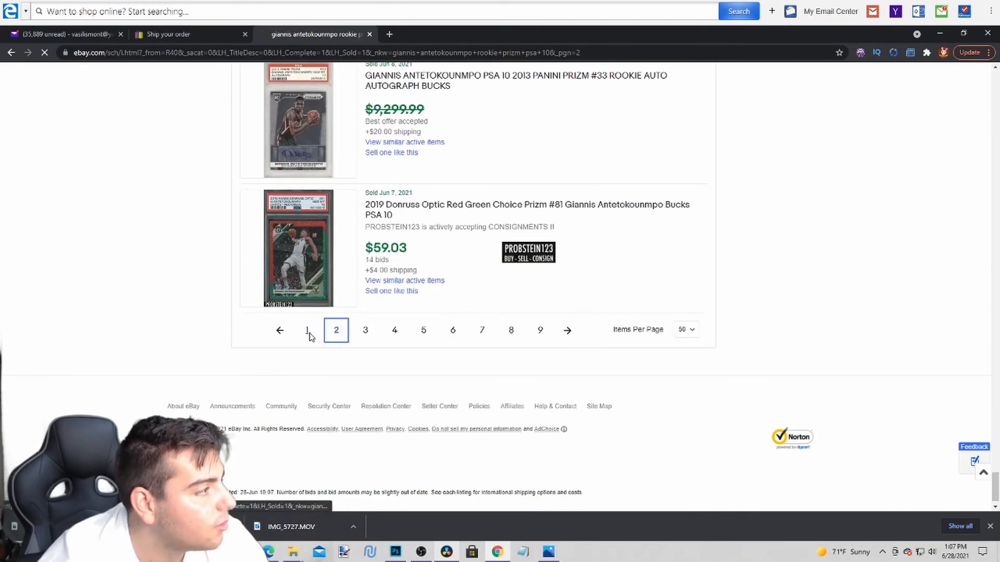
pyautogui.click(306, 330)
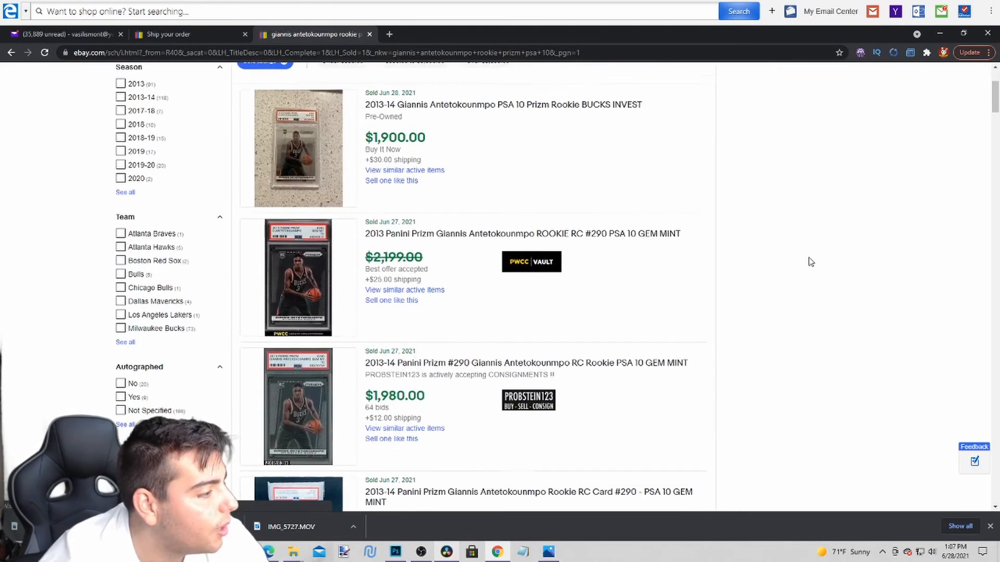
# - Untick the Sold Items filter so the Giannis rookie Prizm PSA 10 search shows active listings
pyautogui.scroll(-3)
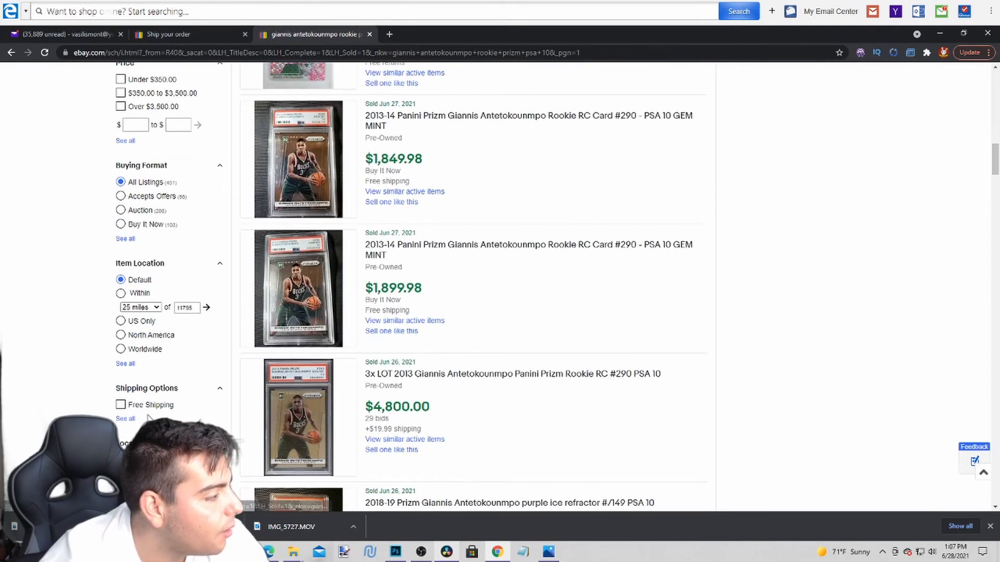
pyautogui.click(121, 307)
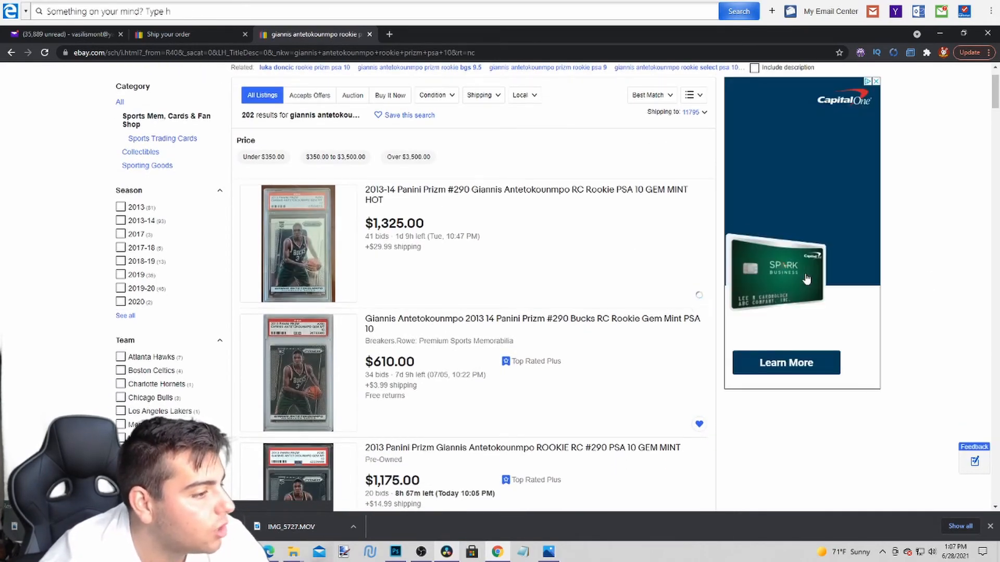
pyautogui.scroll(-3)
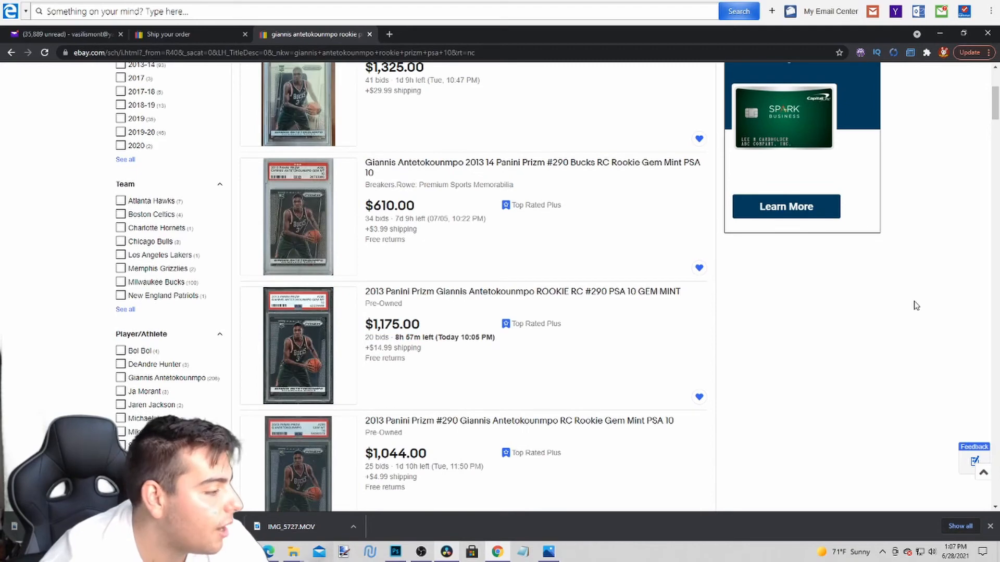
pyautogui.scroll(-3)
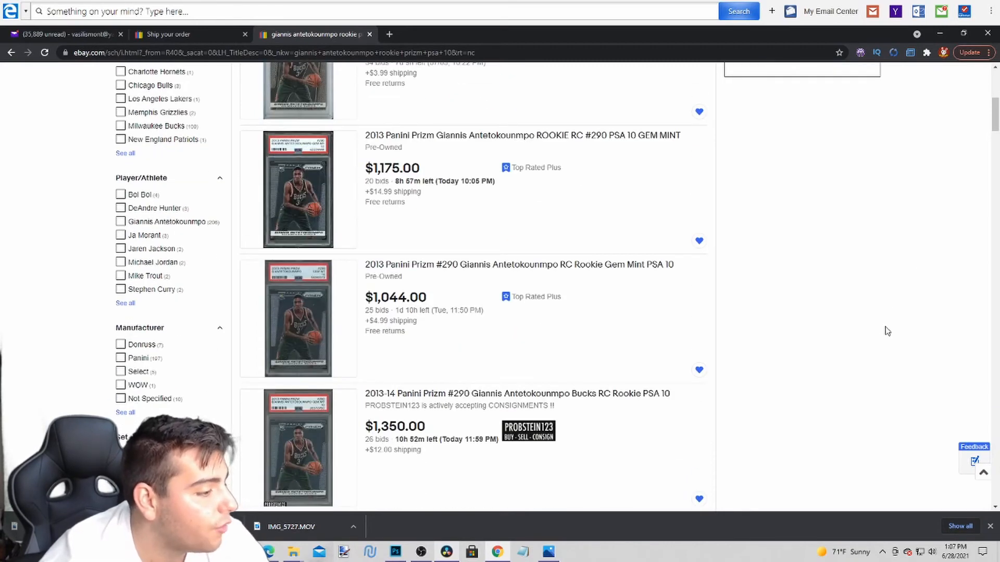
pyautogui.scroll(-3)
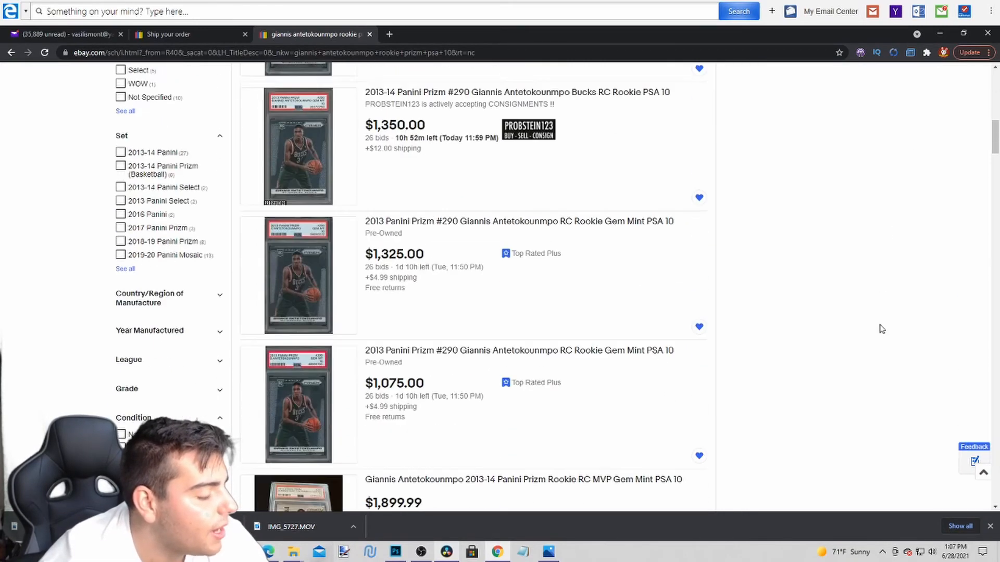
pyautogui.scroll(-3)
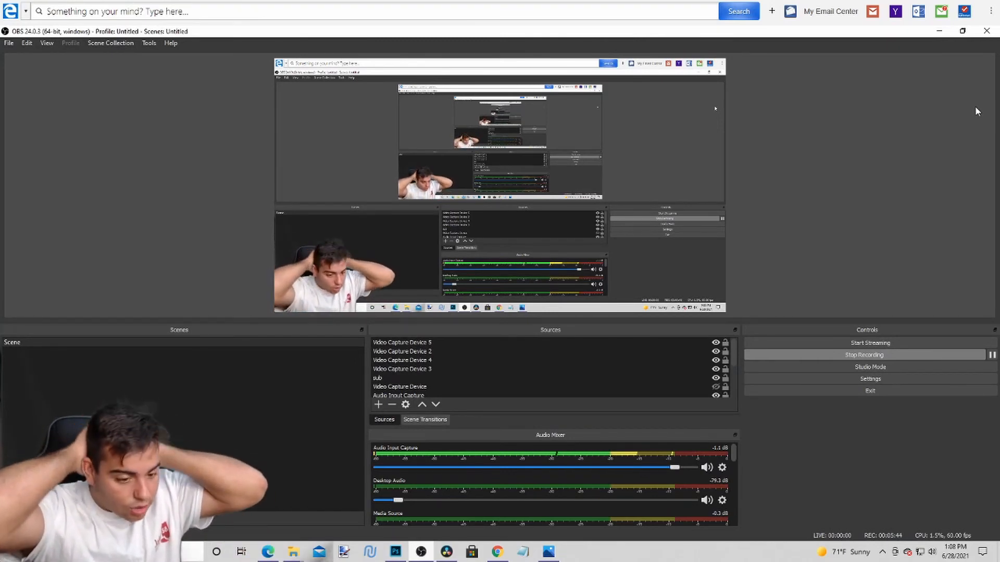
# - In the OBS Studio window, type the note beginning 'Need answe' while the recording runs
pyautogui.write('Need answe')
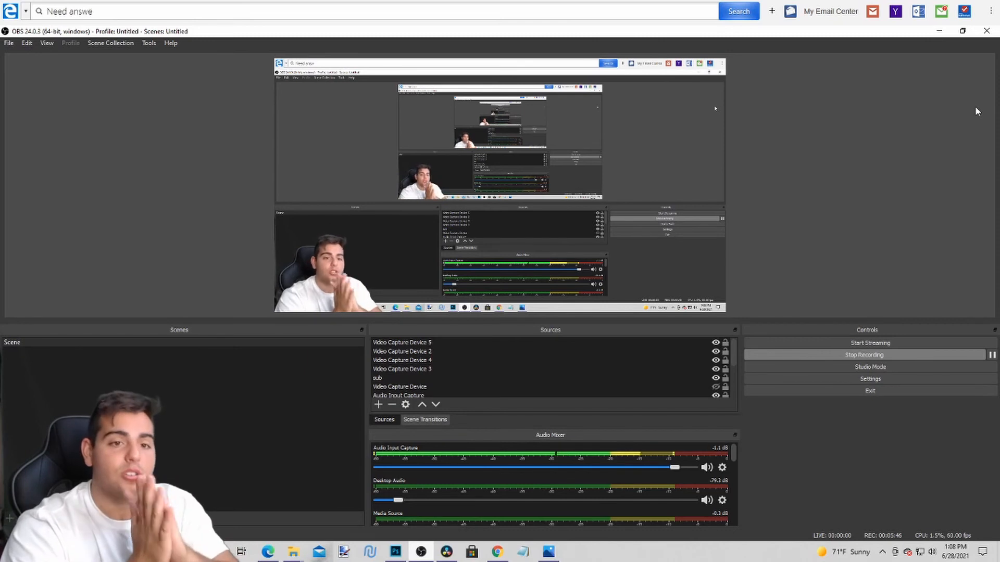